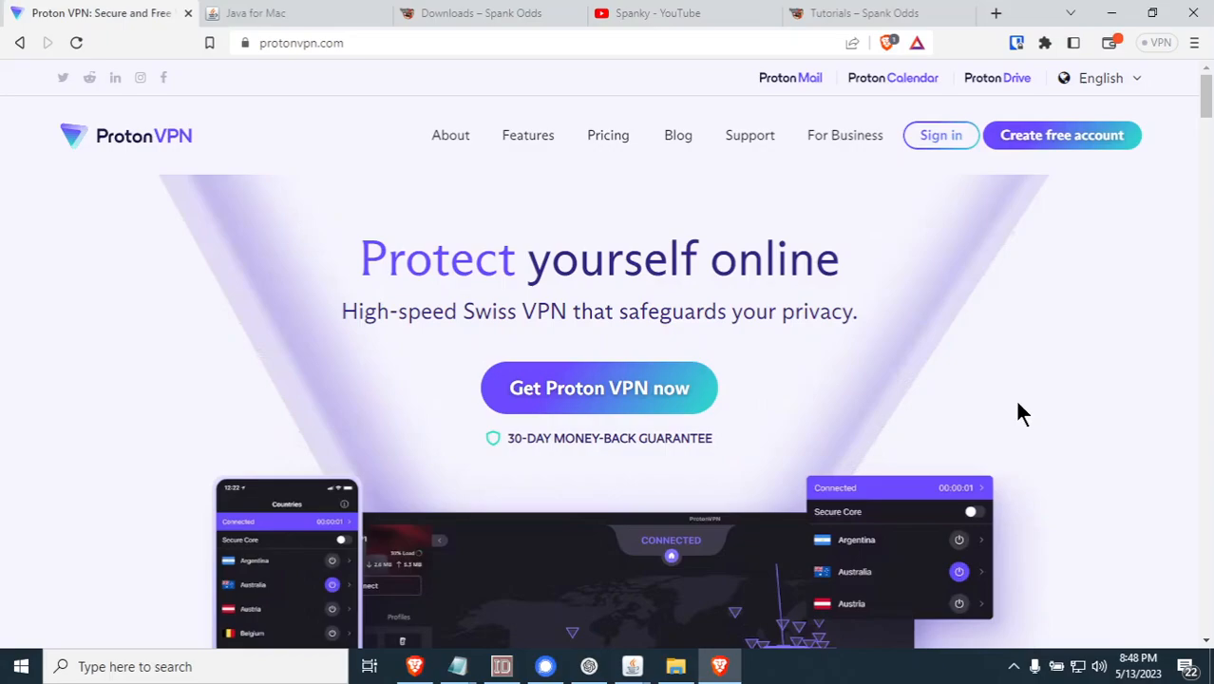
mouse_move(1030, 411)
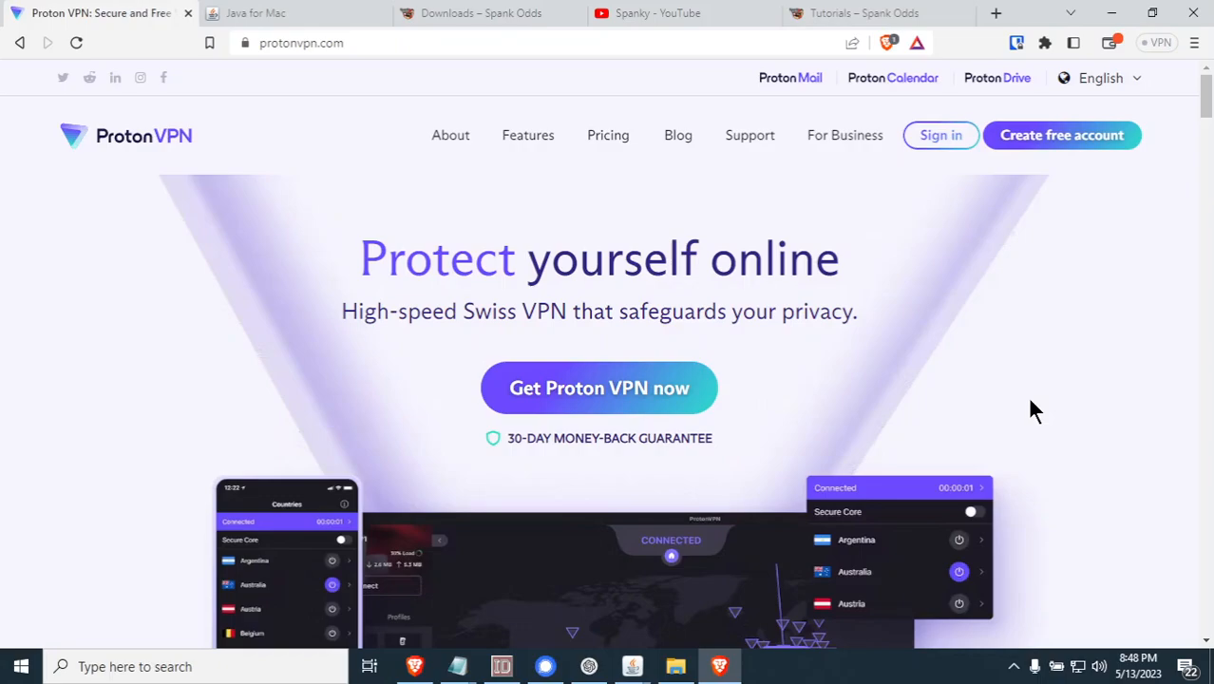
mouse_move(1045, 402)
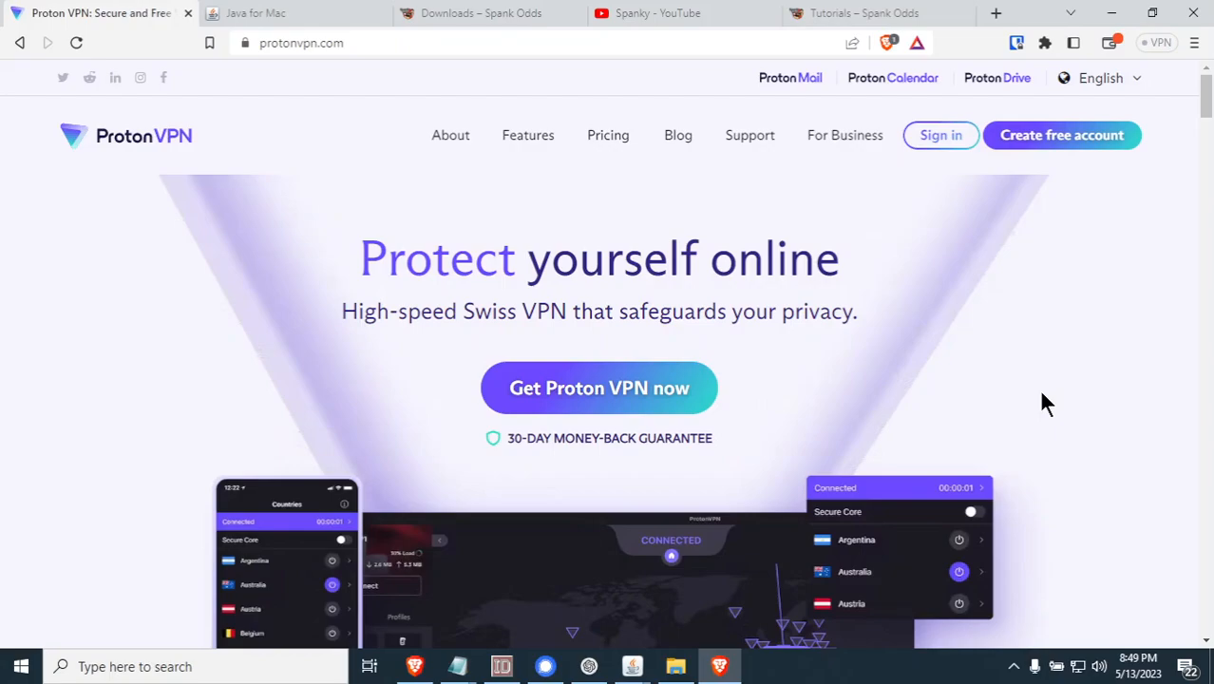
mouse_move(1018, 397)
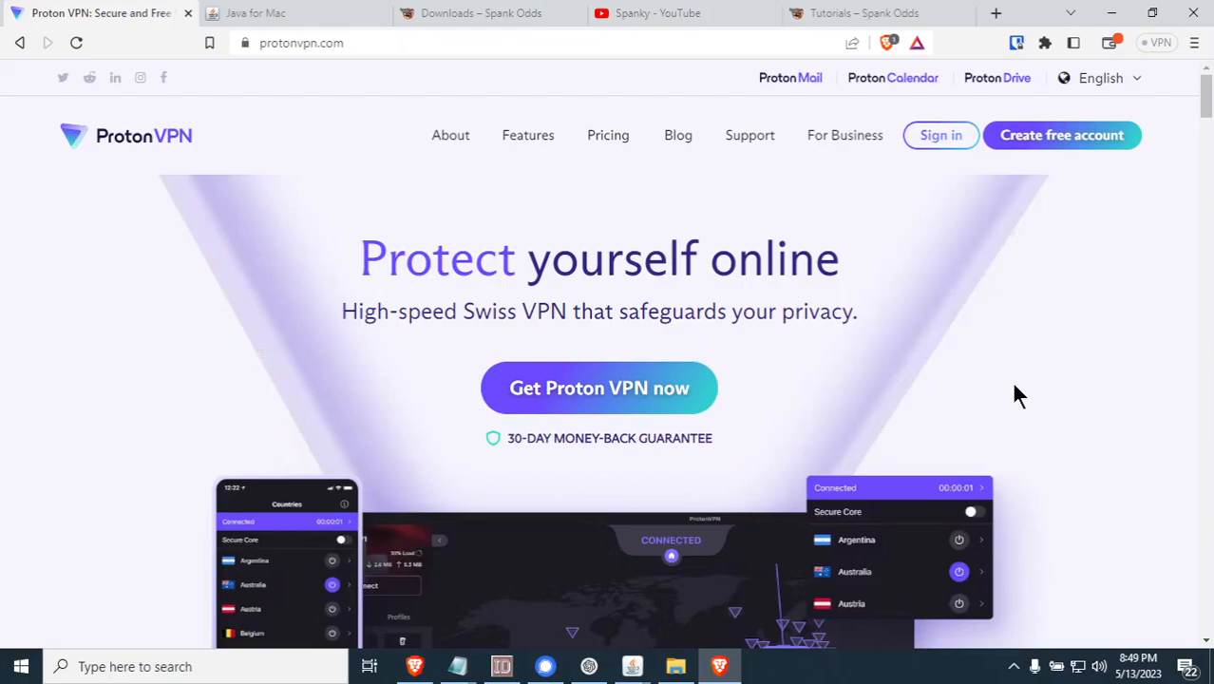
mouse_move(1057, 389)
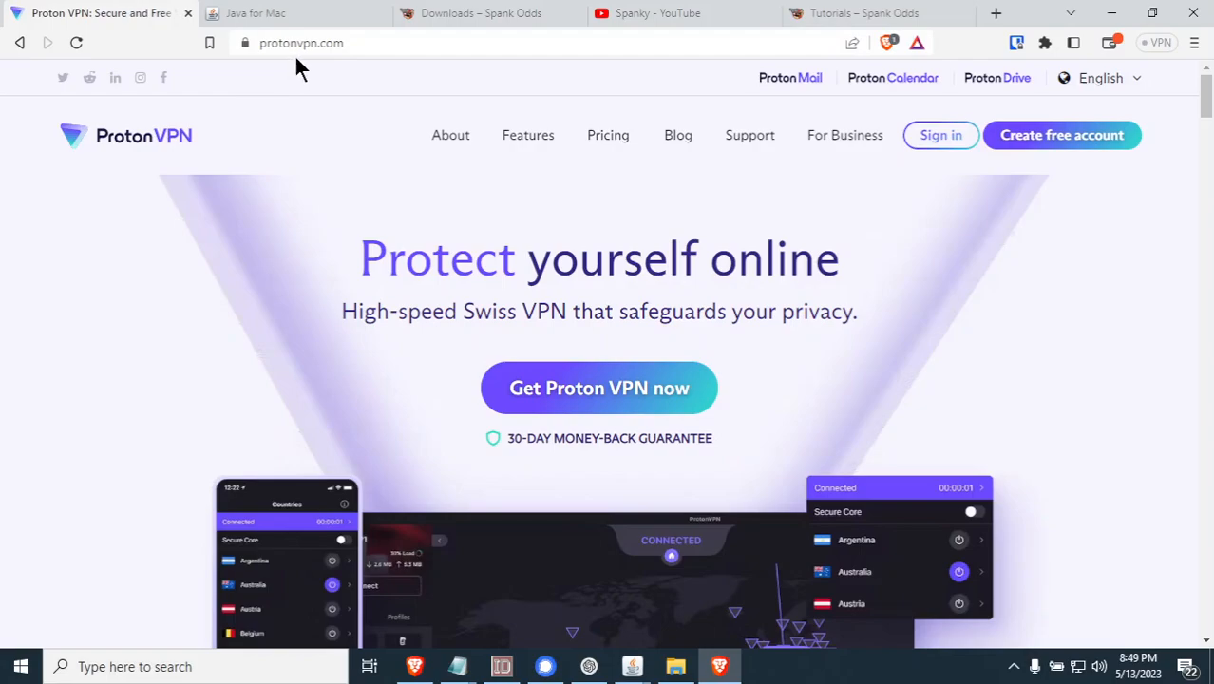
mouse_move(319, 78)
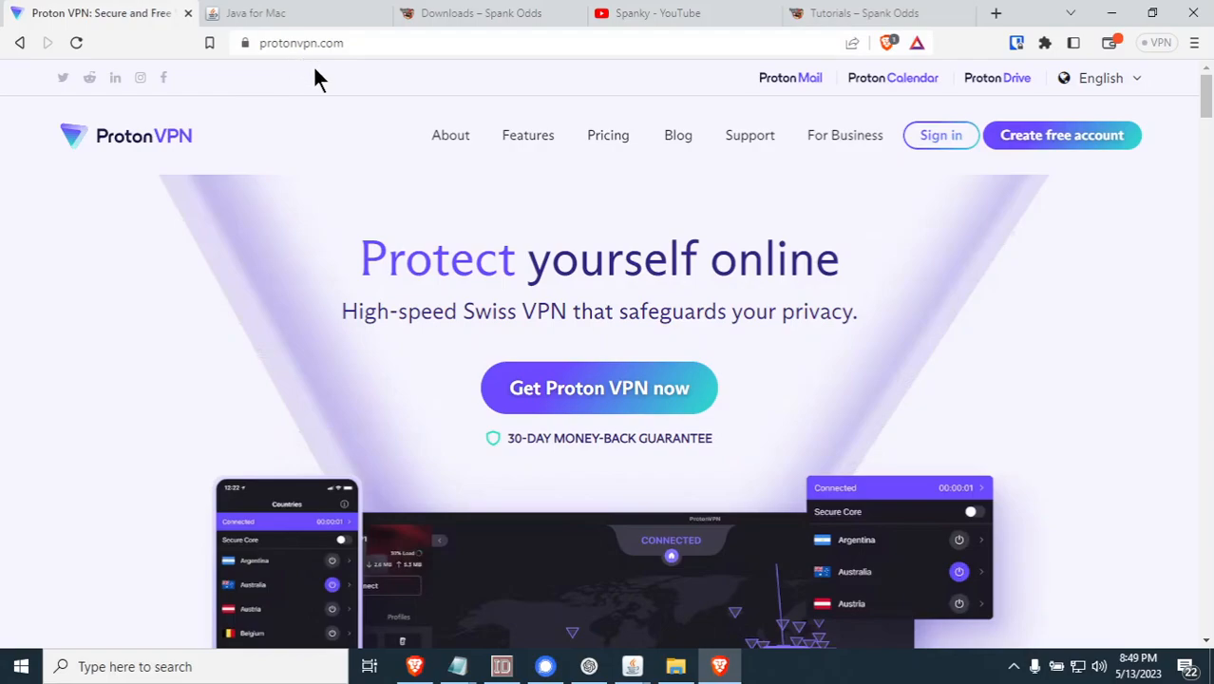
mouse_move(218, 199)
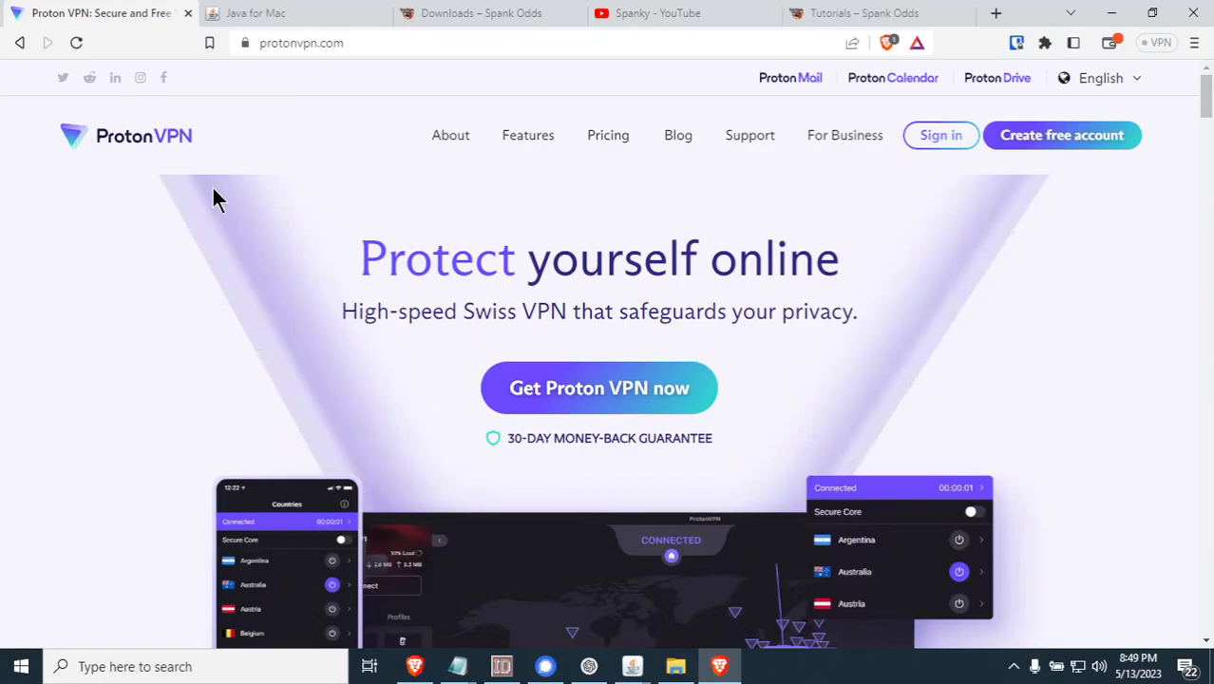
mouse_move(399, 306)
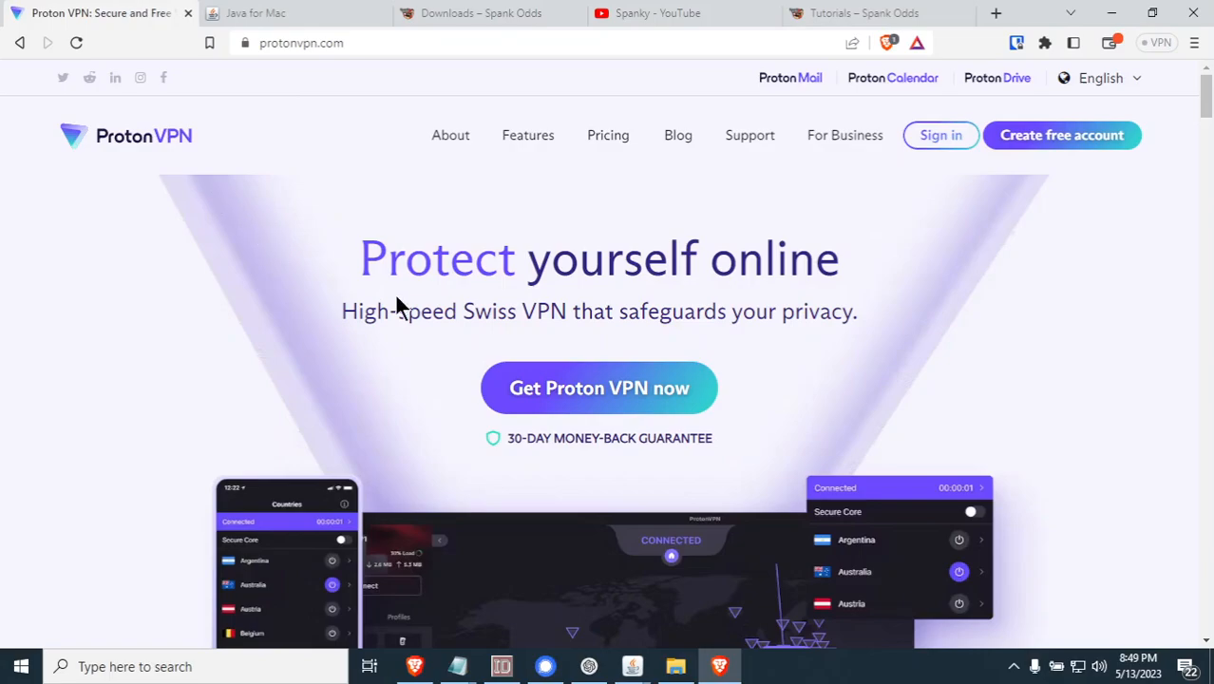
mouse_move(908, 389)
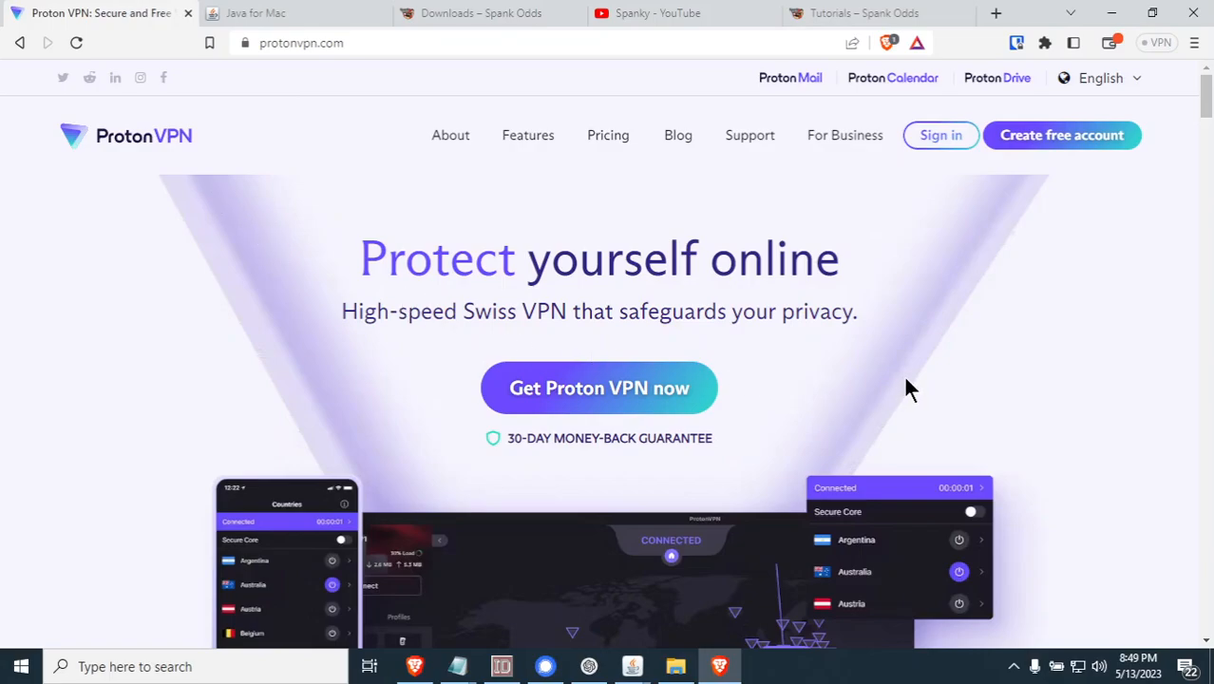
mouse_move(655, 248)
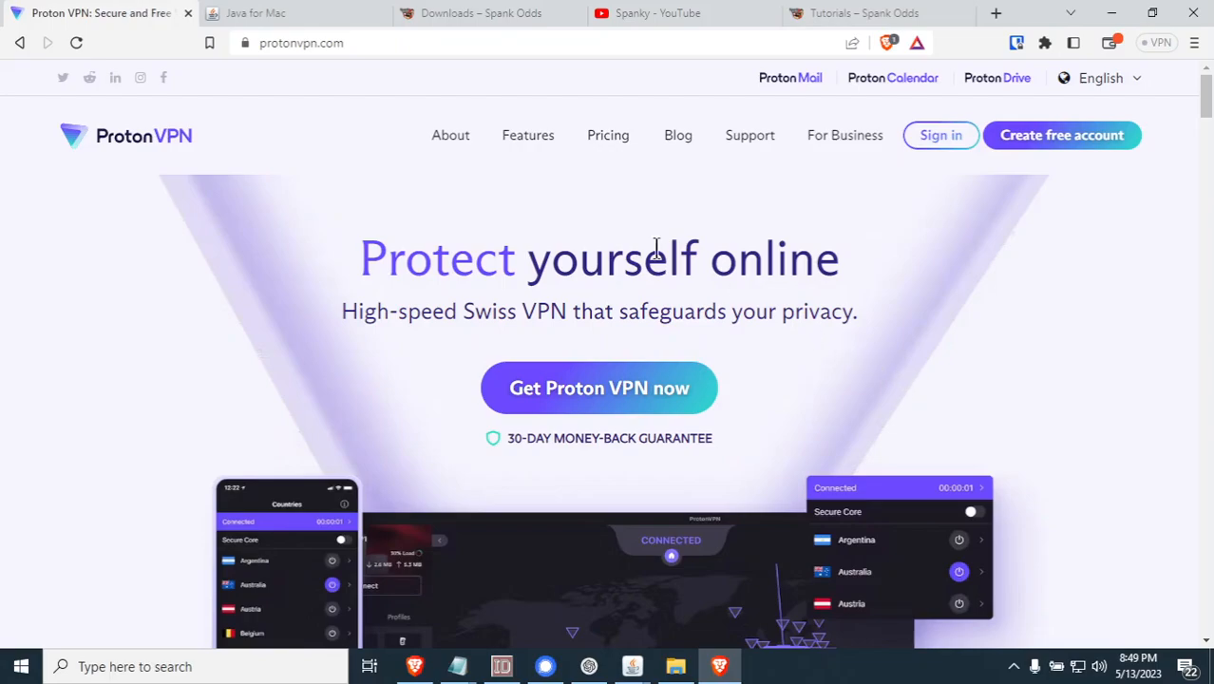
mouse_move(703, 283)
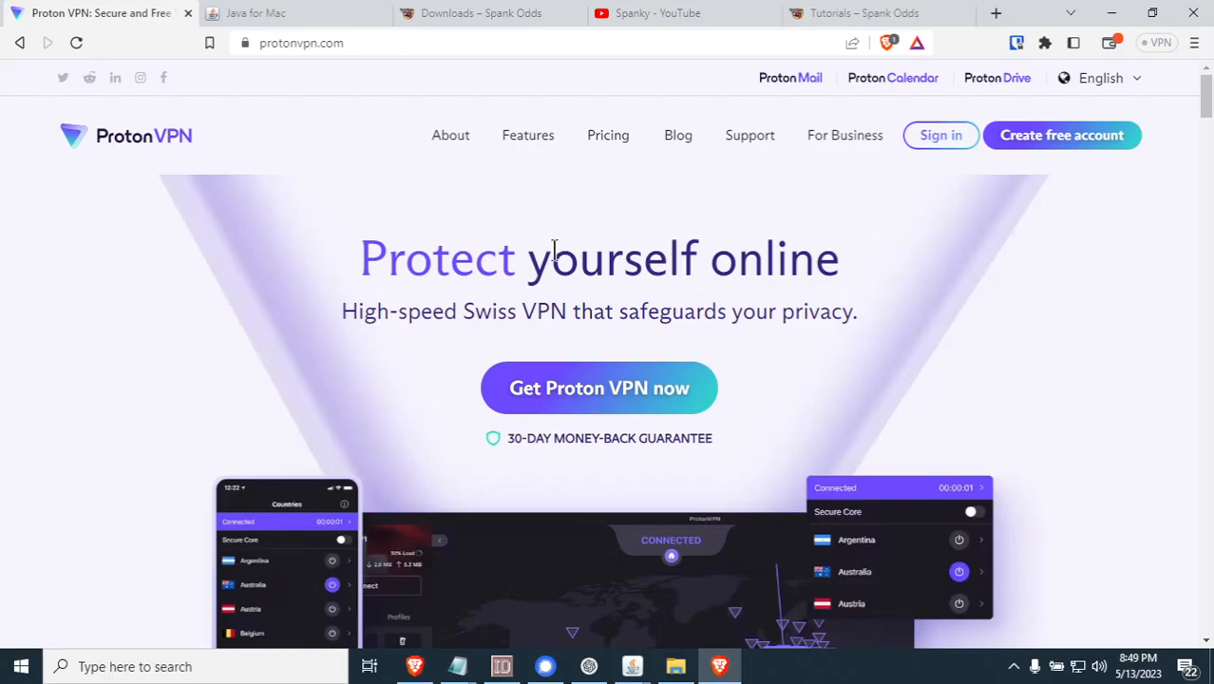
mouse_move(665, 288)
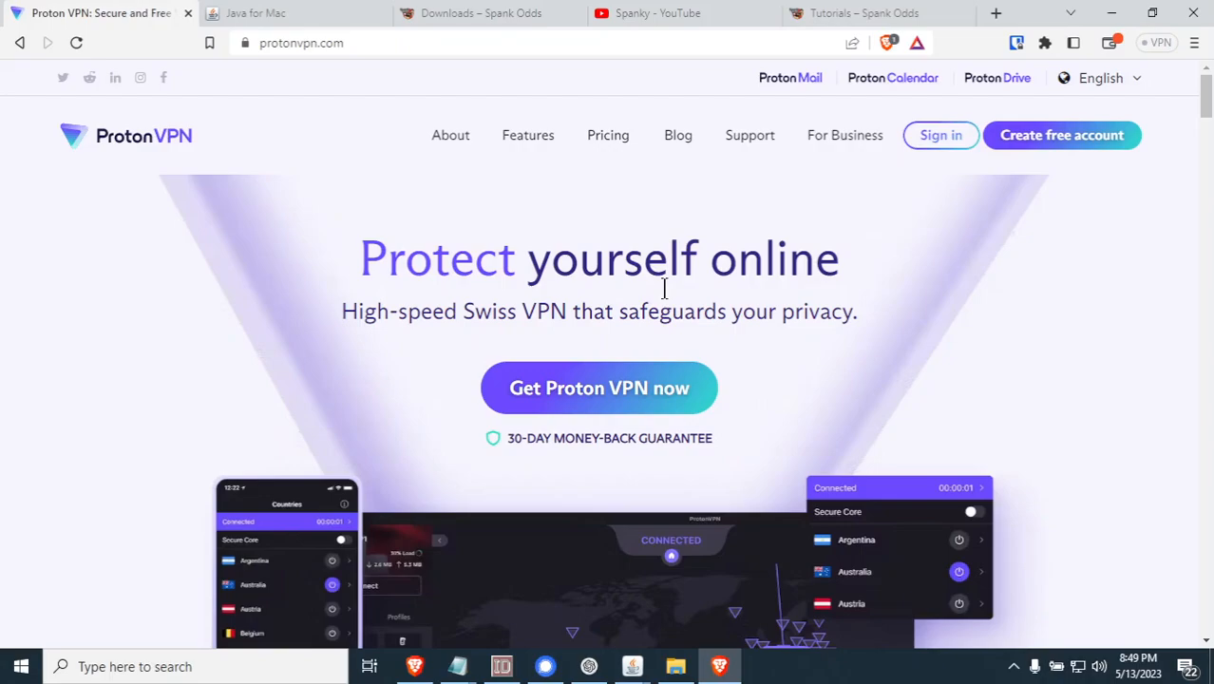
mouse_move(855, 302)
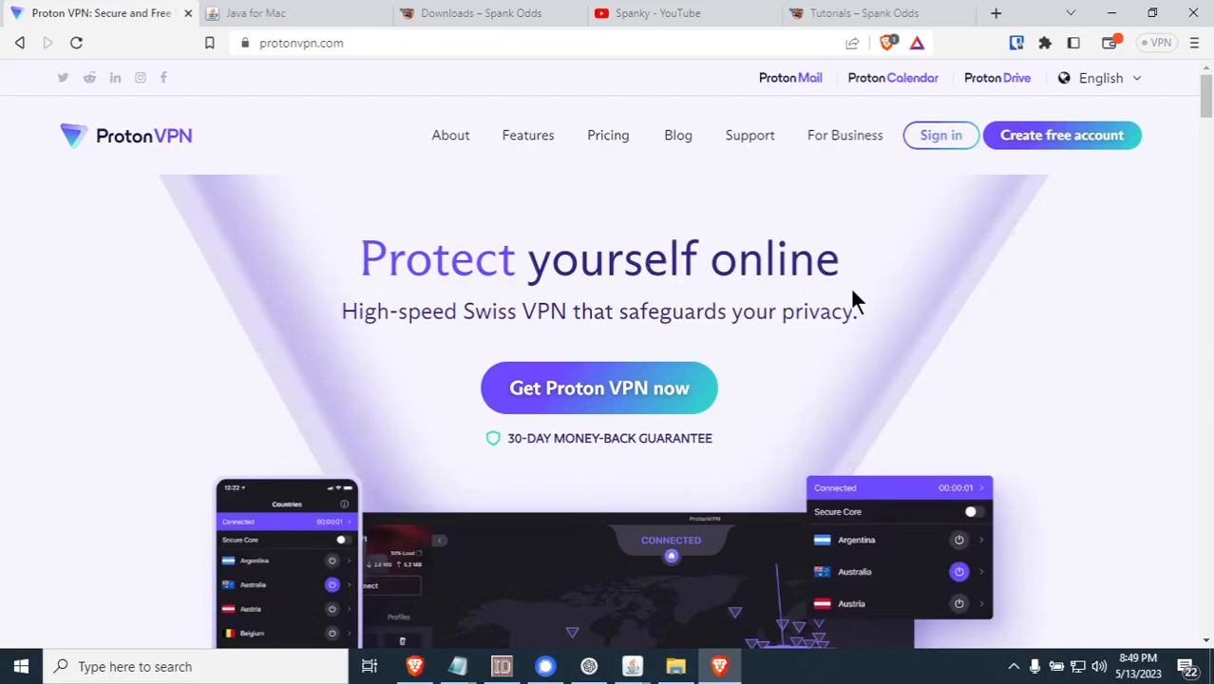
mouse_move(881, 302)
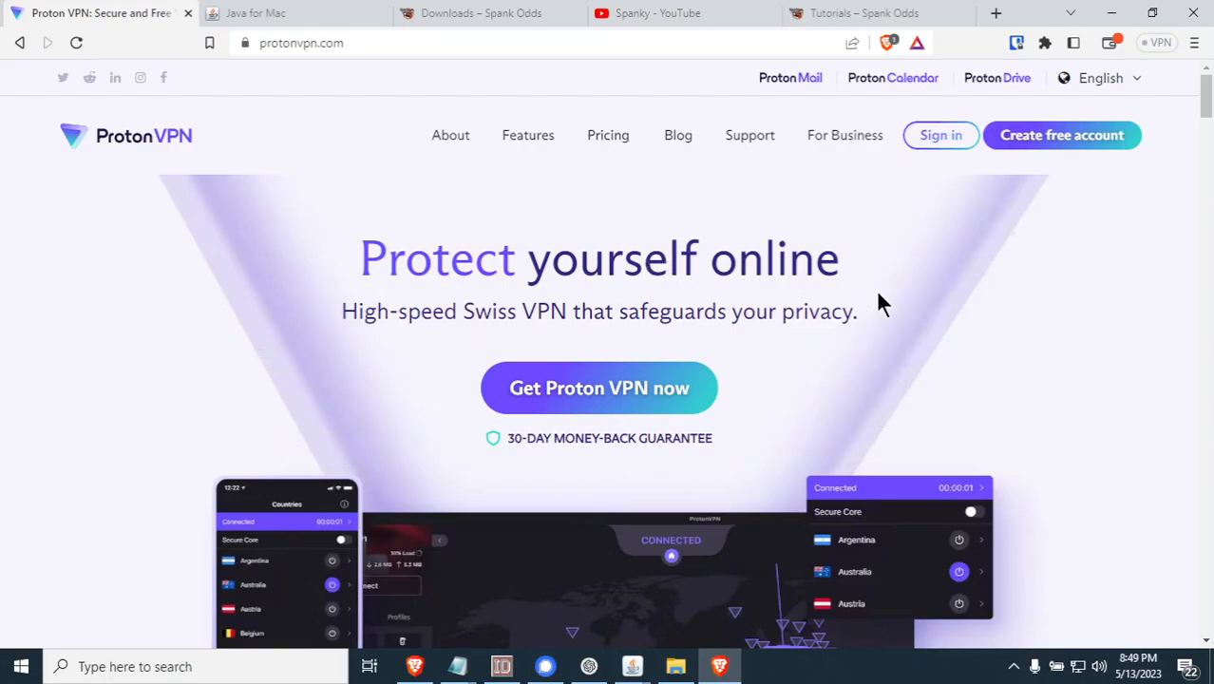
mouse_move(858, 300)
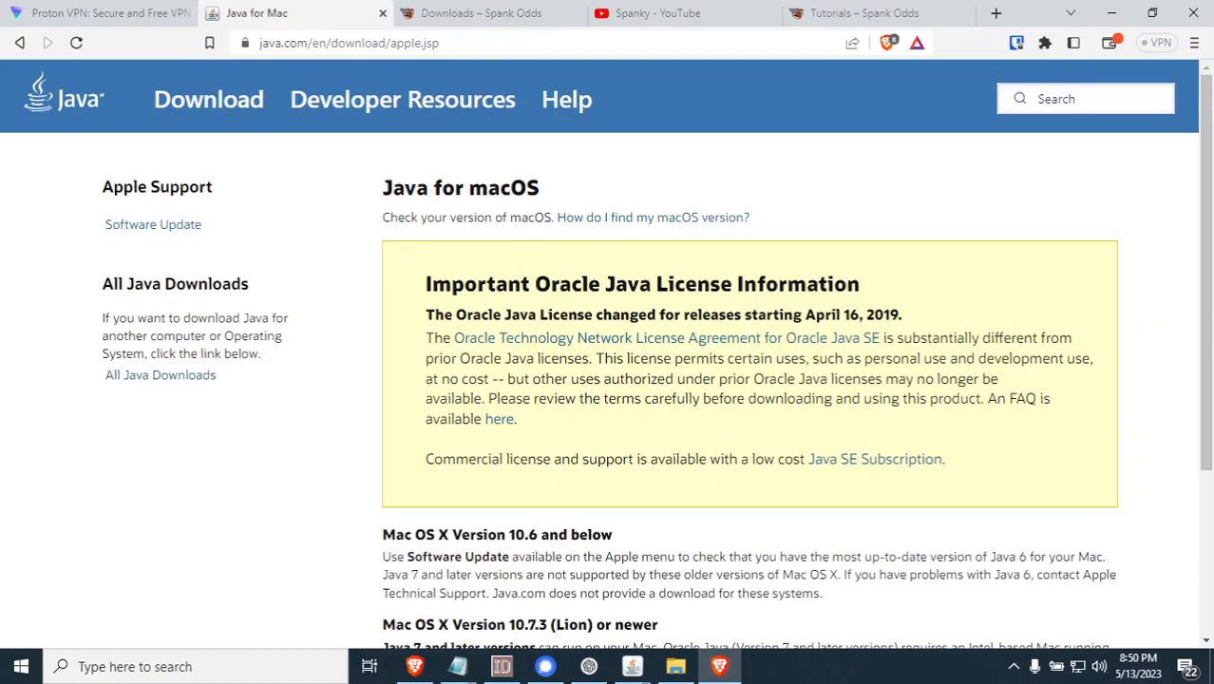
mouse_move(775, 339)
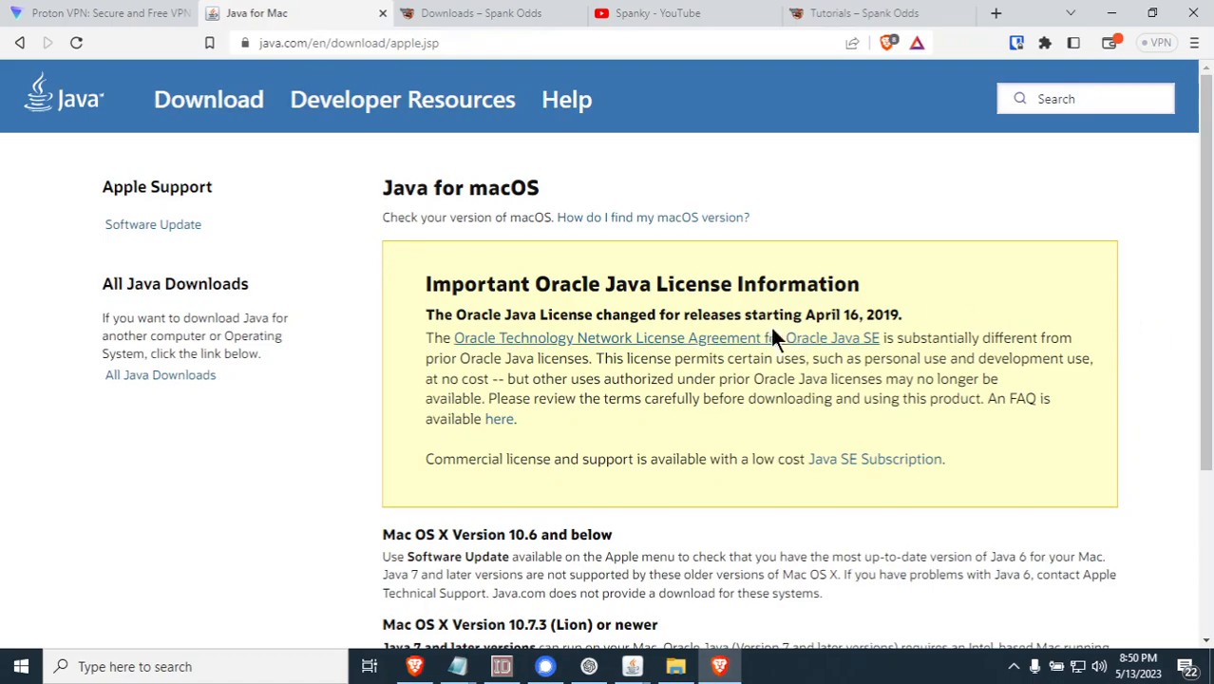
mouse_move(338, 104)
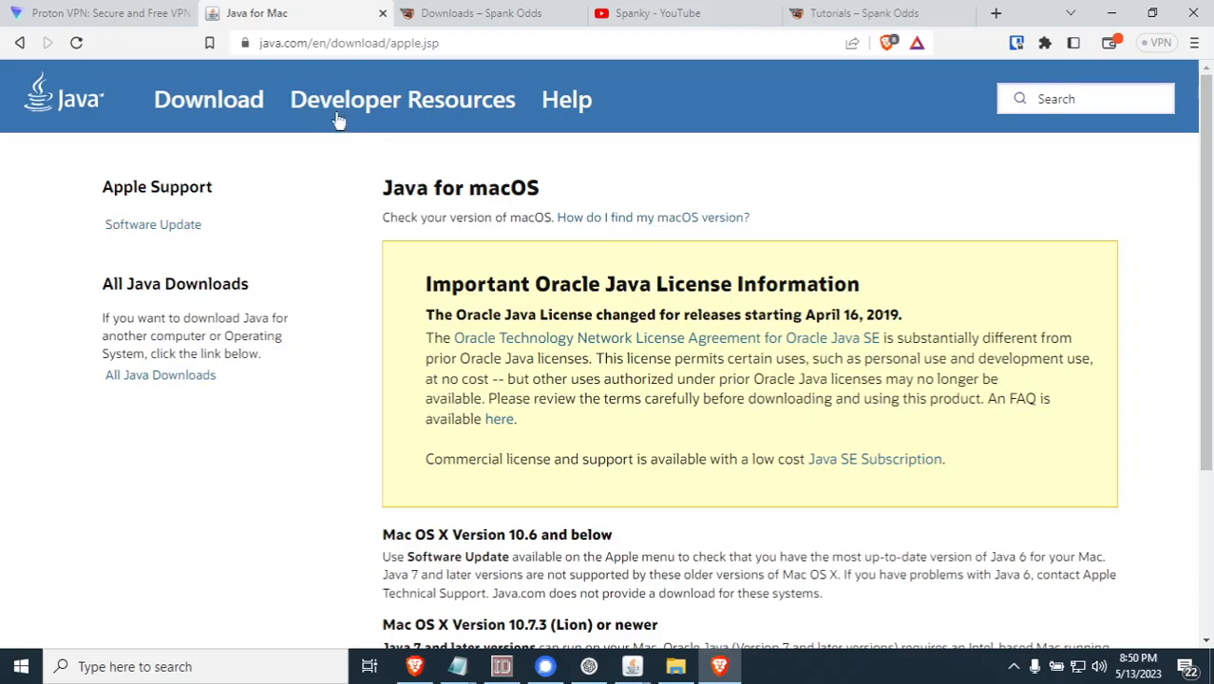
mouse_move(441, 67)
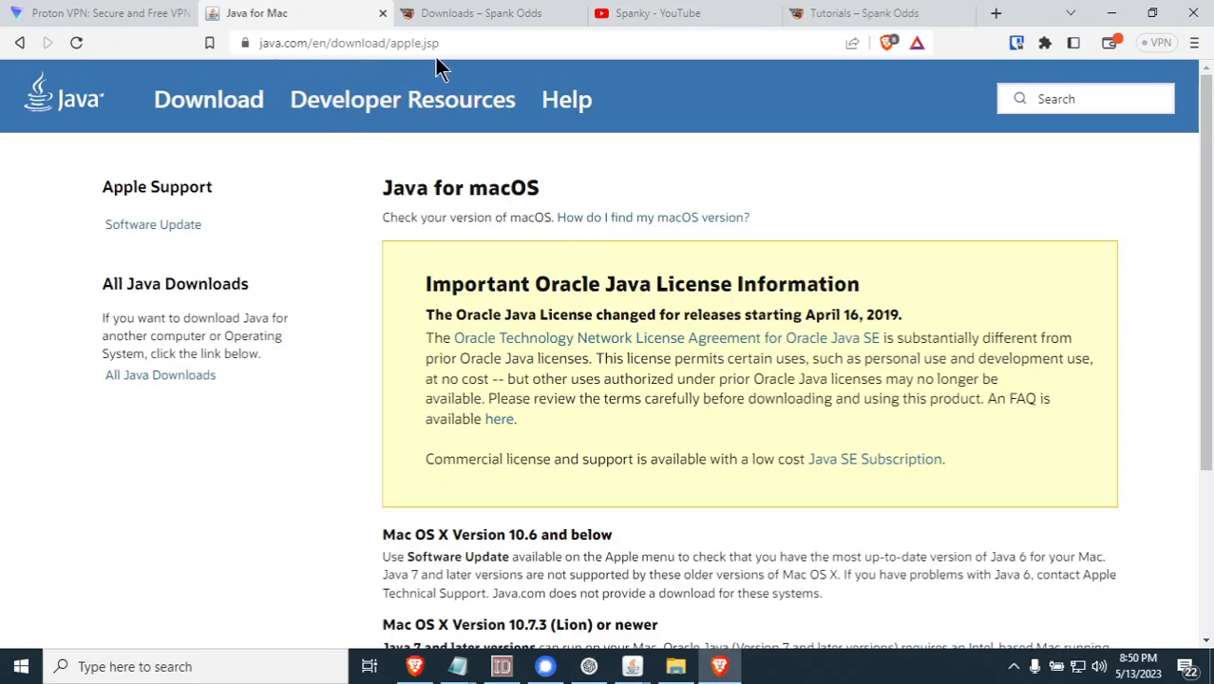
mouse_move(682, 292)
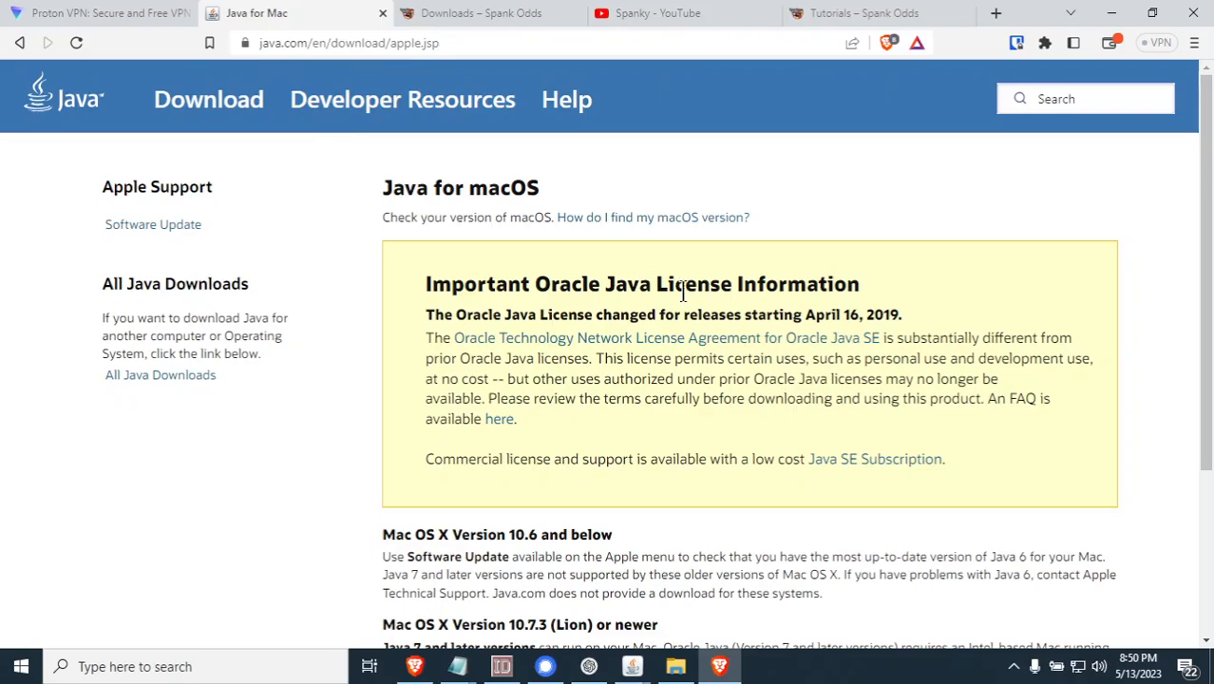
mouse_move(583, 555)
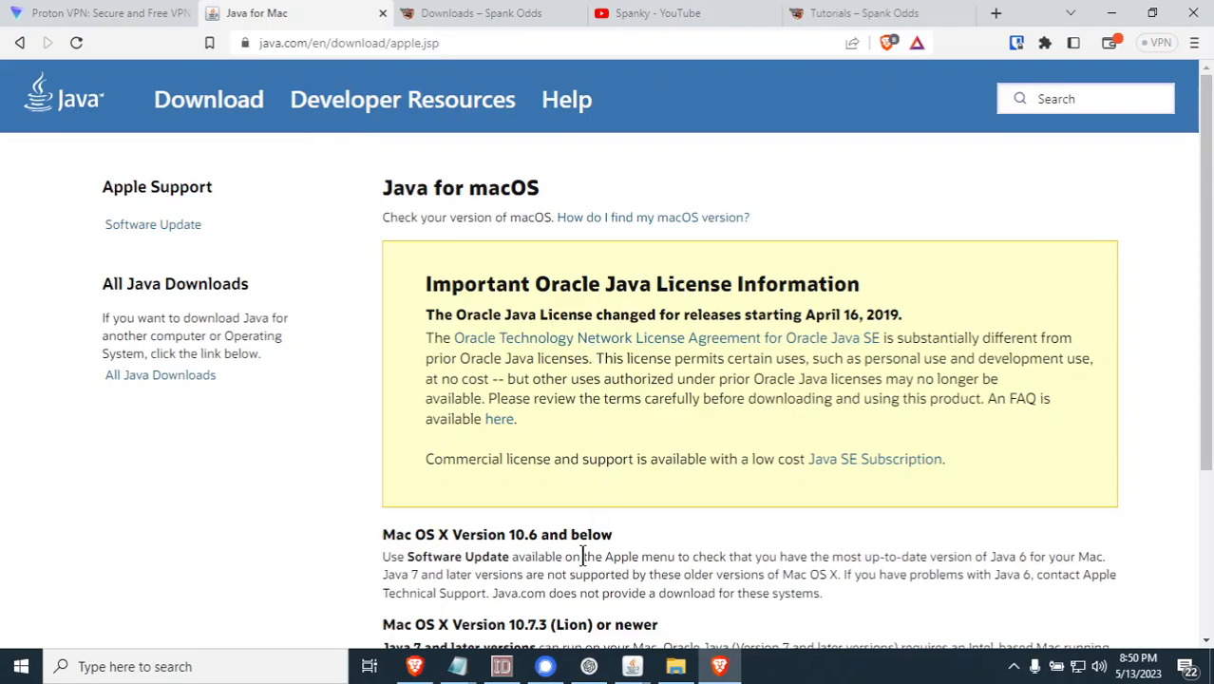
mouse_move(598, 551)
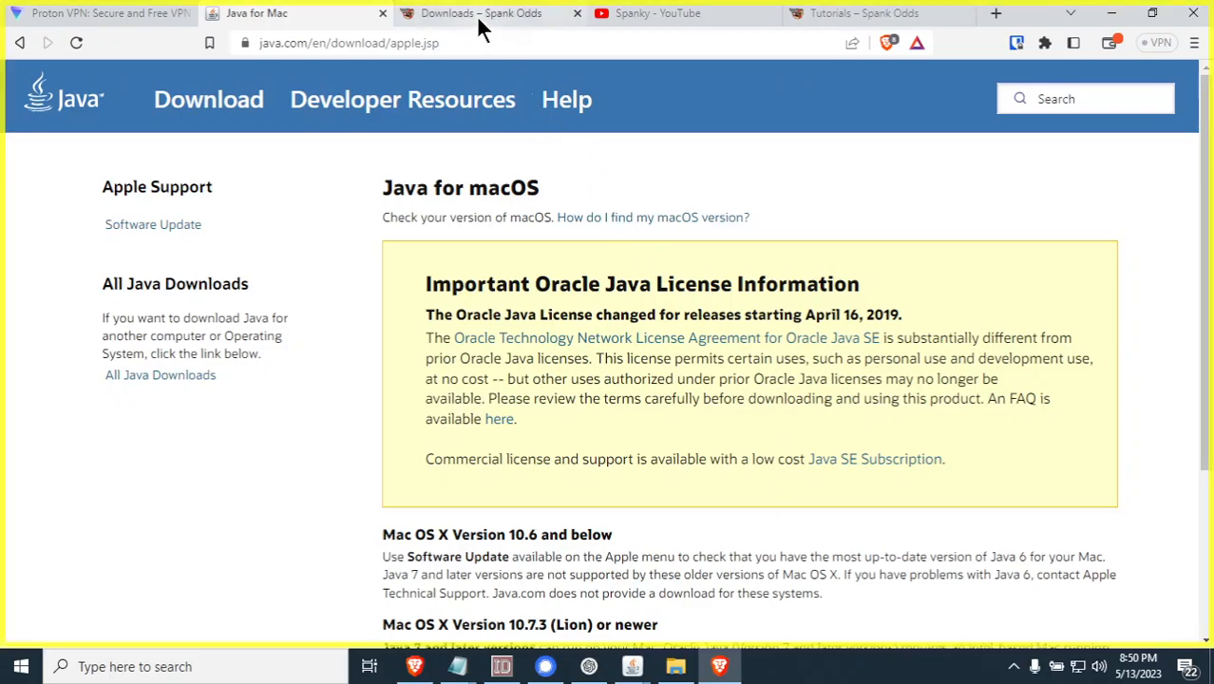
Show the Downloads page (Windows, Mac, Java requirement), then switch to the Spanky YouTube channel
click(478, 12)
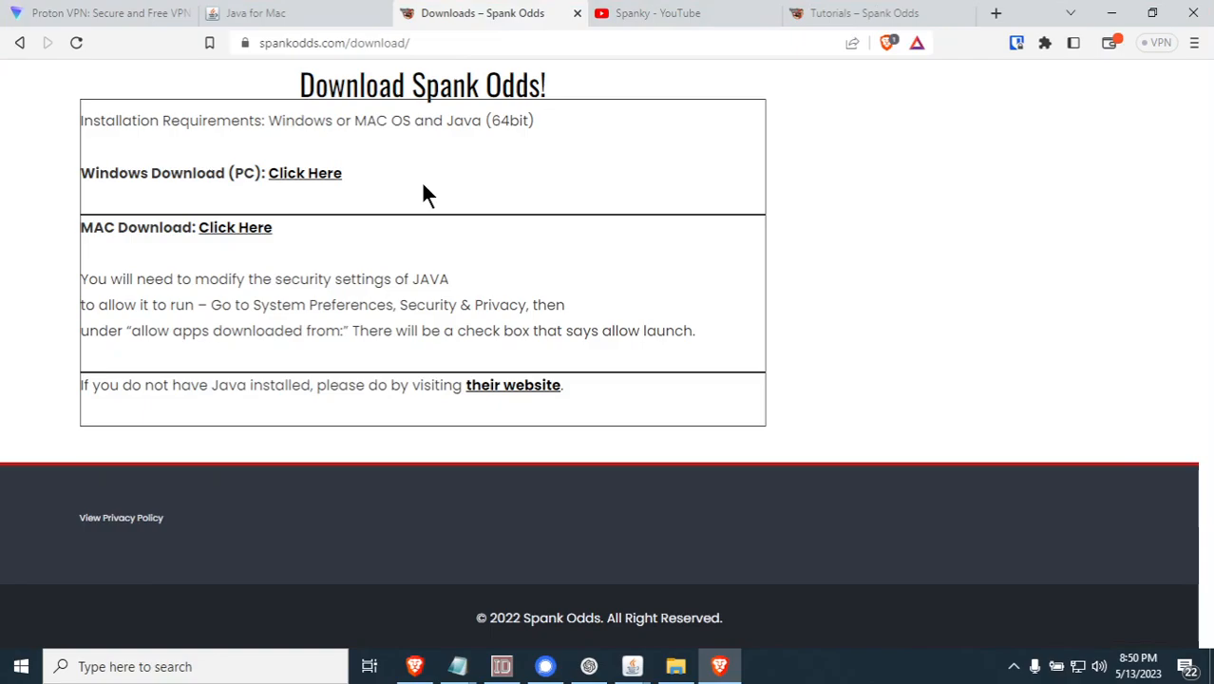
mouse_move(466, 243)
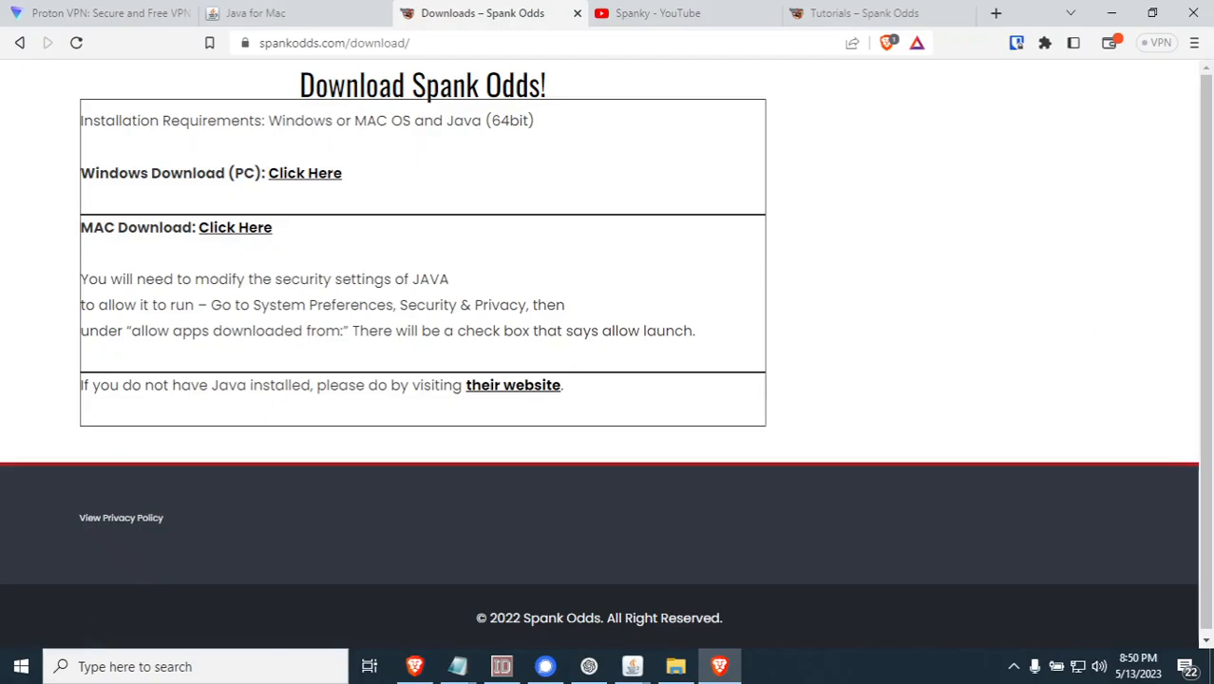
mouse_move(908, 331)
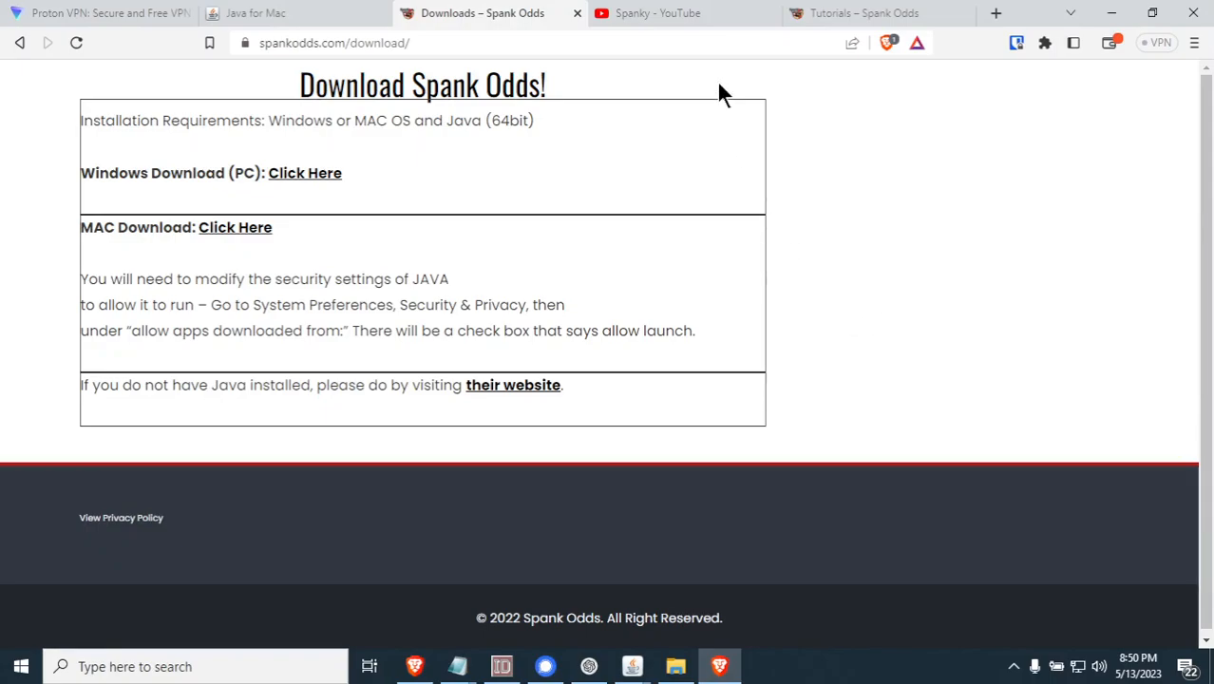
click(657, 11)
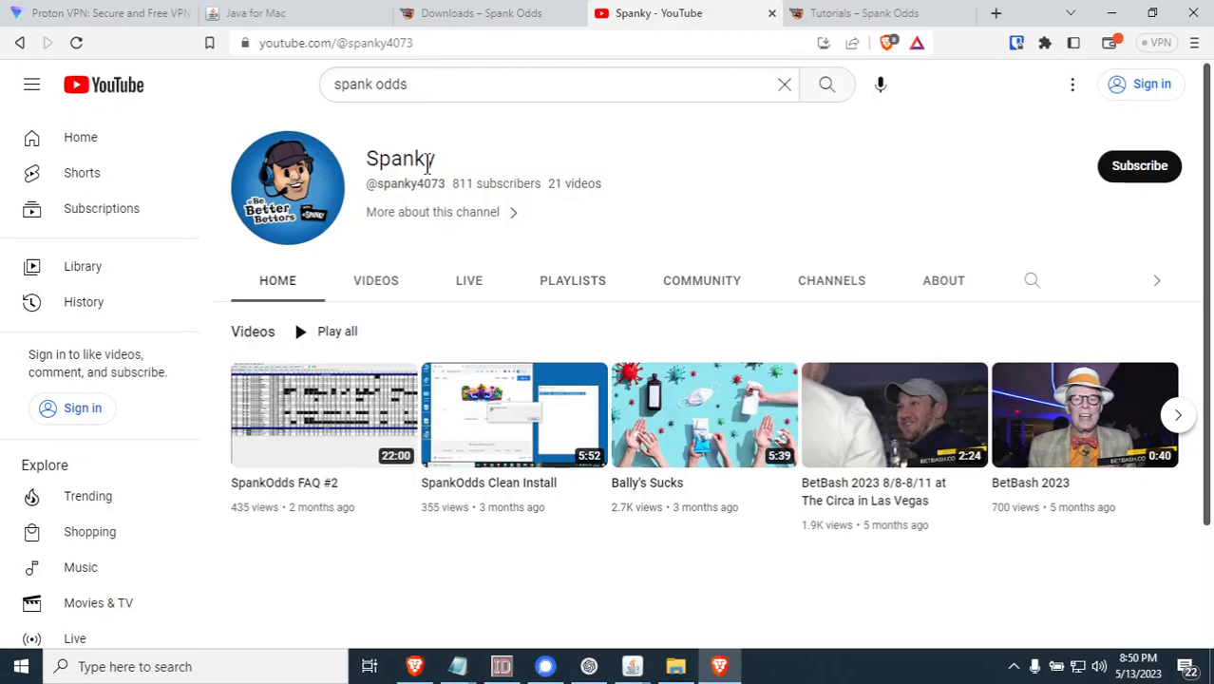
mouse_move(376, 281)
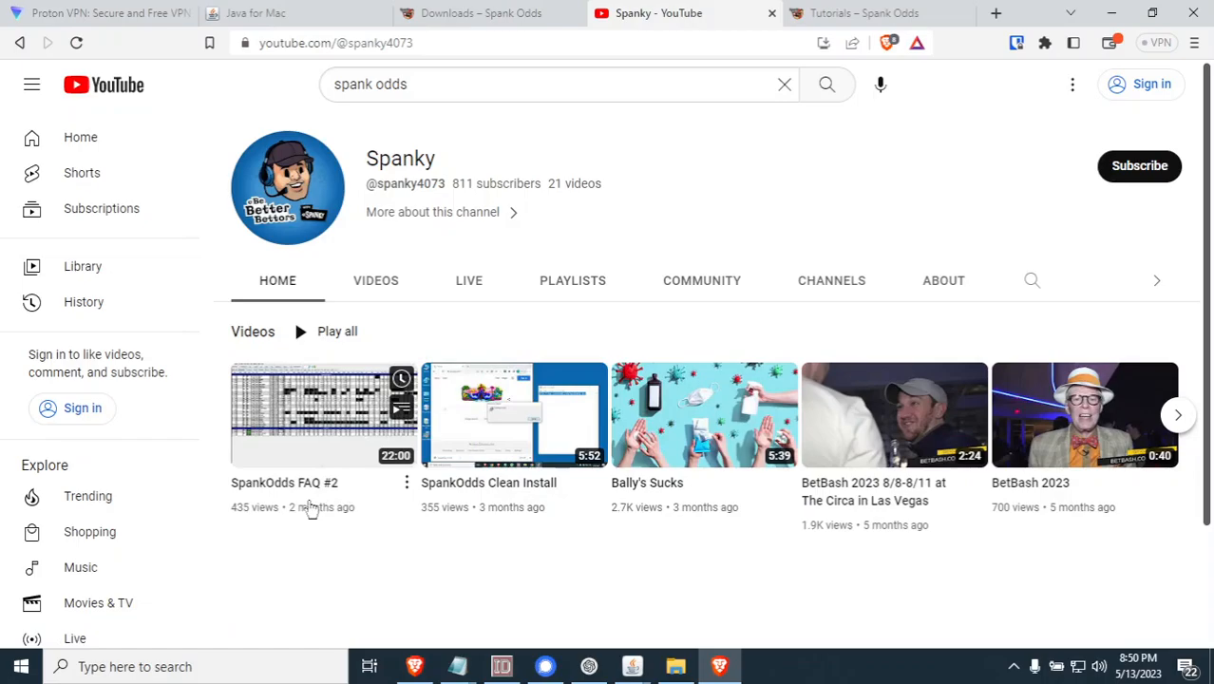
mouse_move(436, 547)
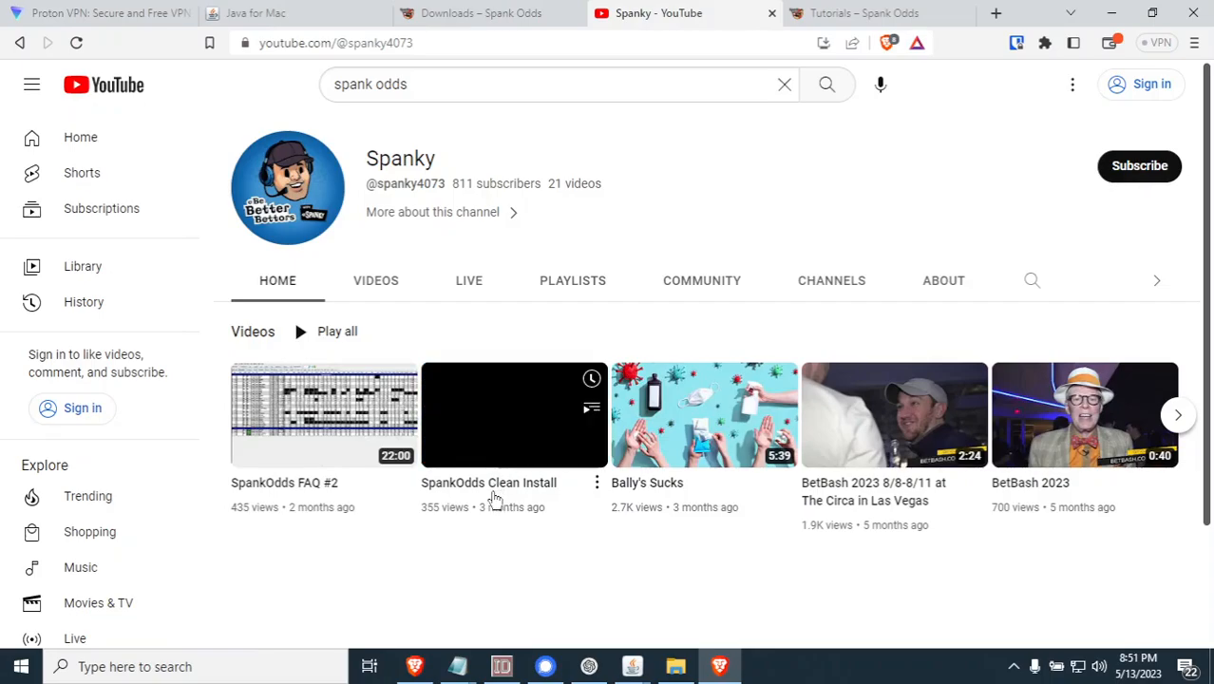
mouse_move(572, 503)
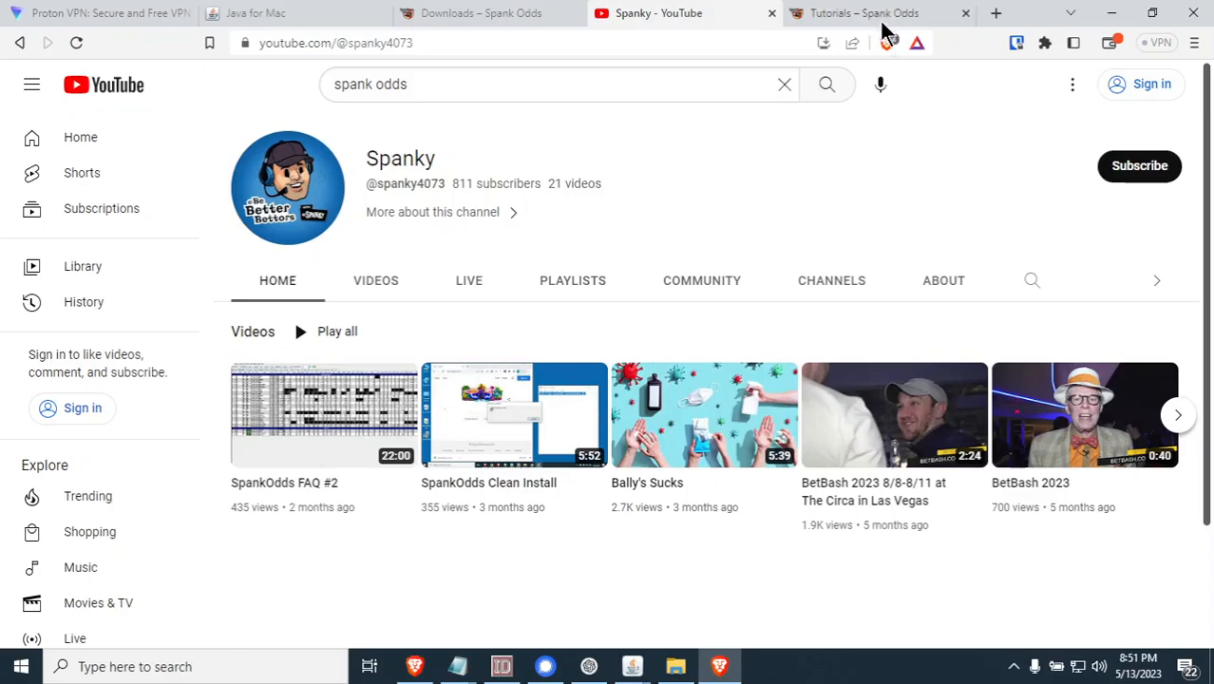
Scroll the Tutorials page past General Information and Limit Change Alerts to Line Mover Alerts
click(864, 14)
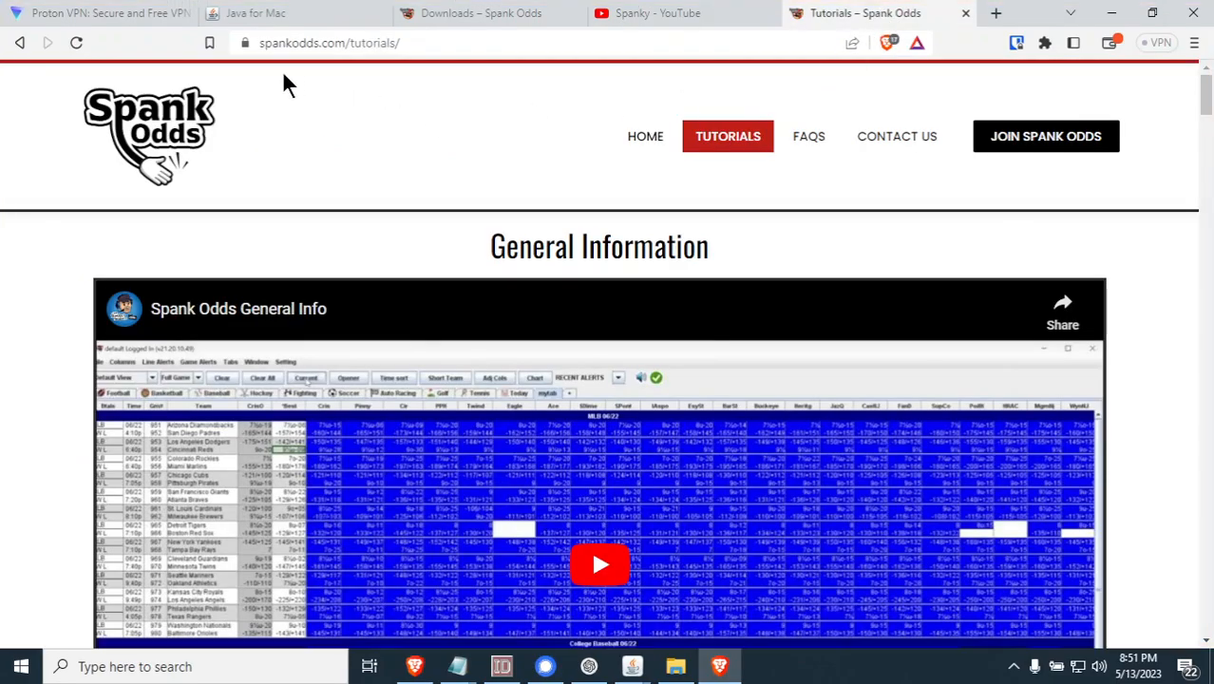
mouse_move(528, 316)
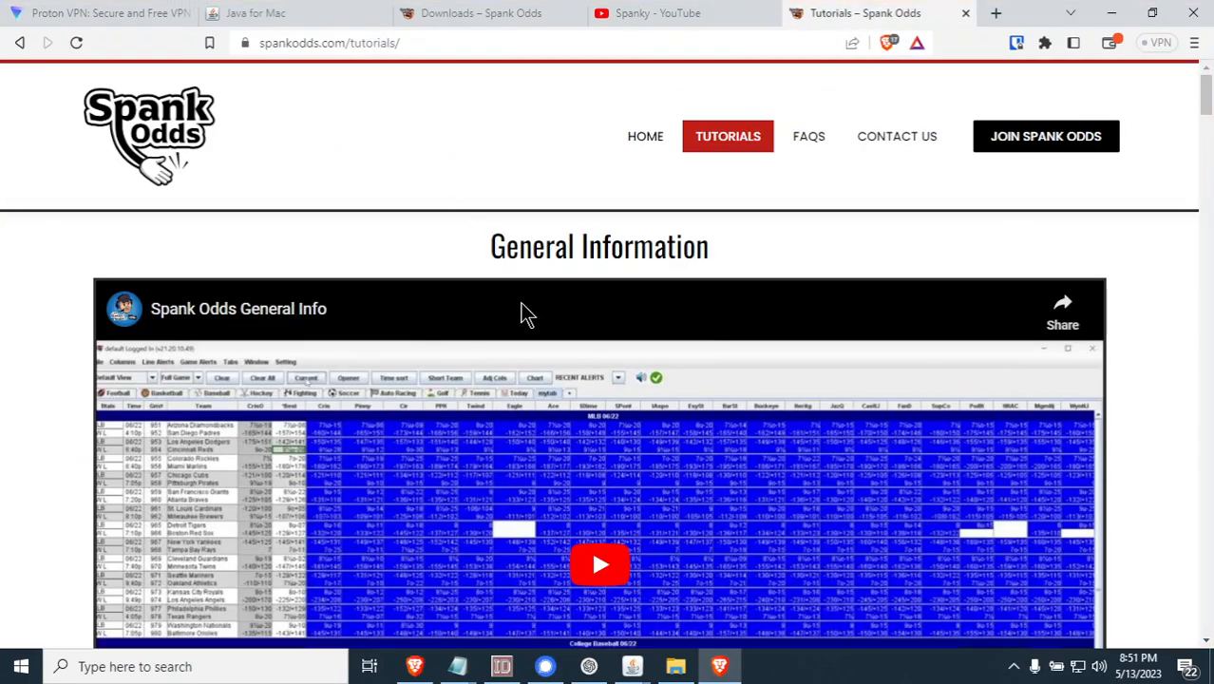
scroll(down, 3)
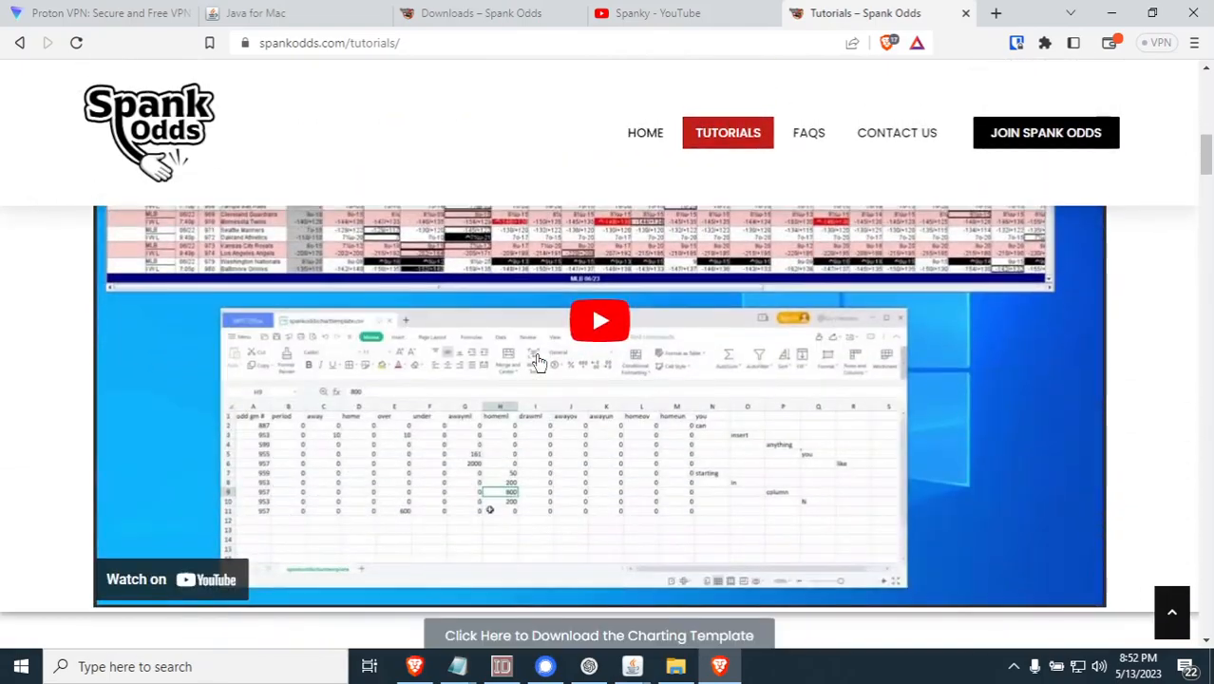
scroll(down, 3)
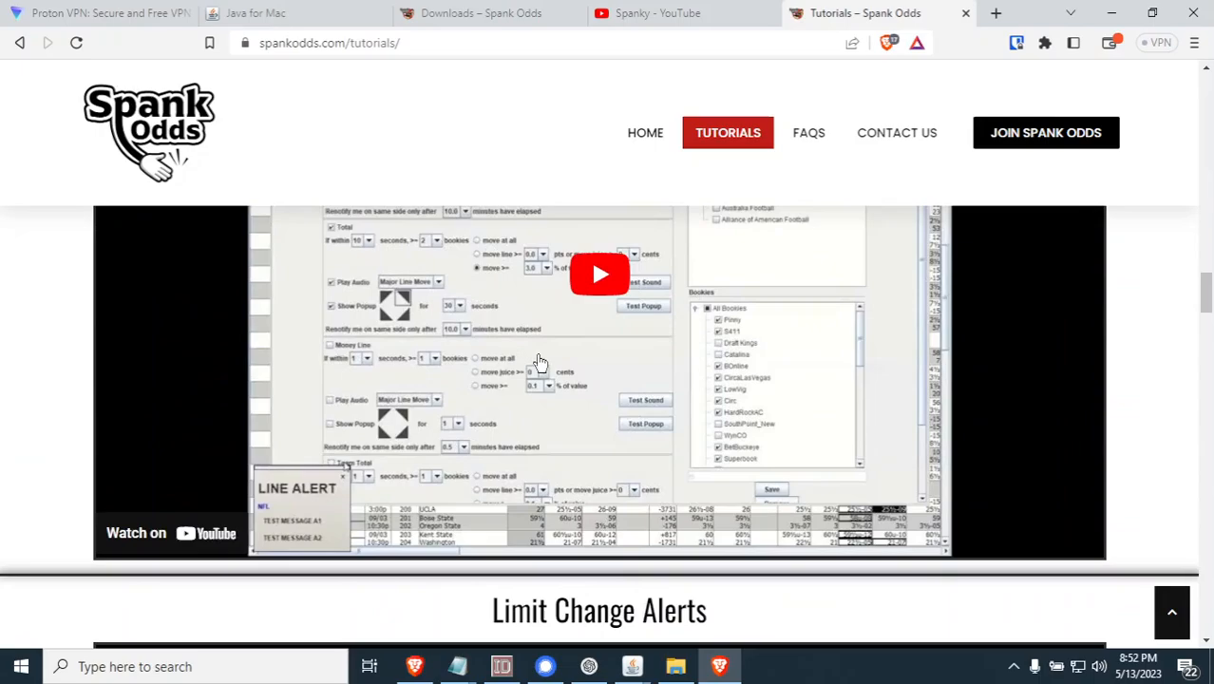
scroll(down, 3)
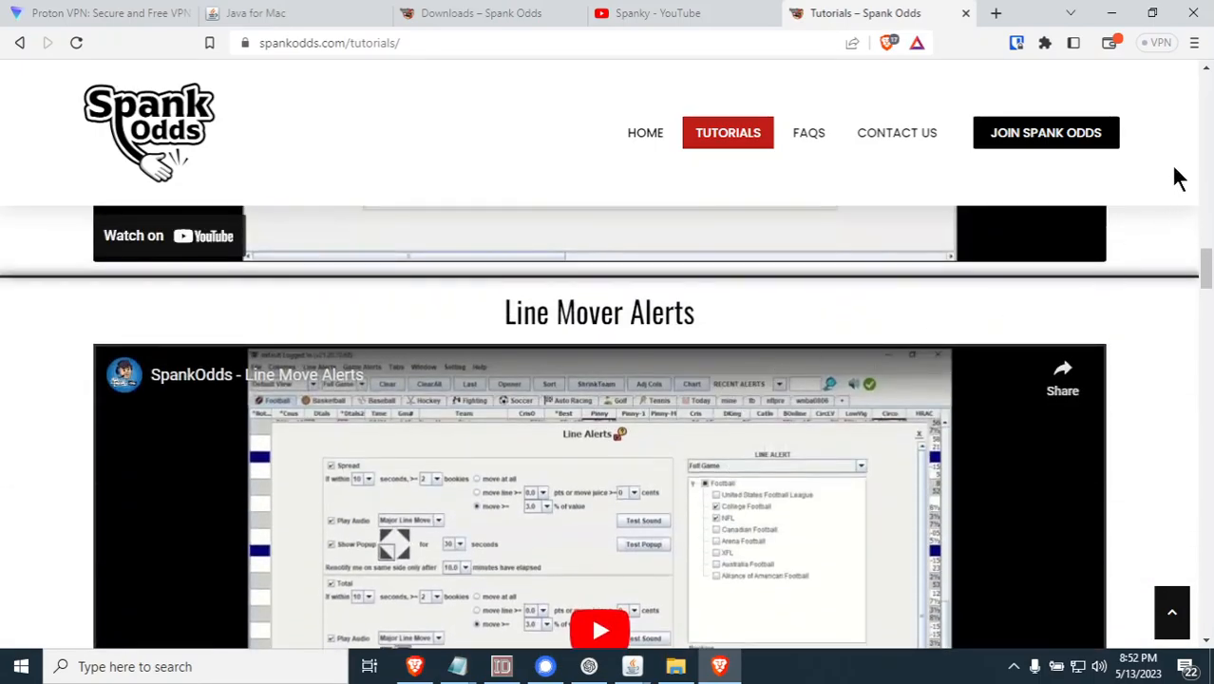
click(718, 665)
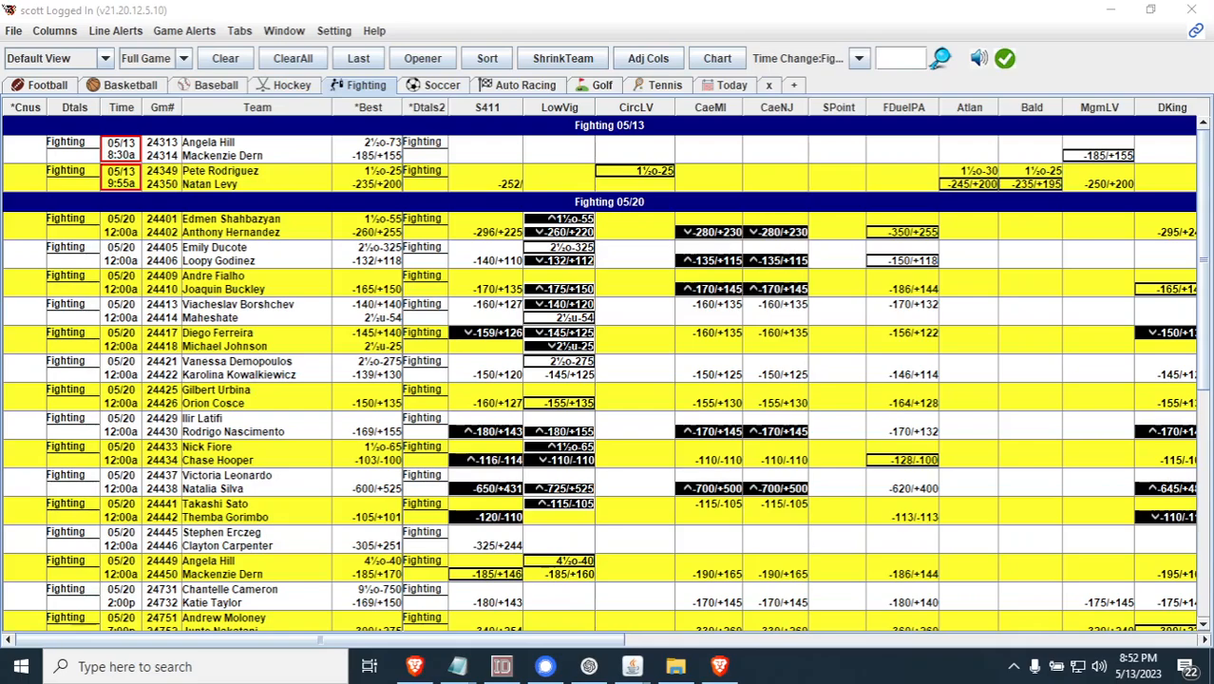
Reload the Spank Odds application via Help > Reload
click(373, 30)
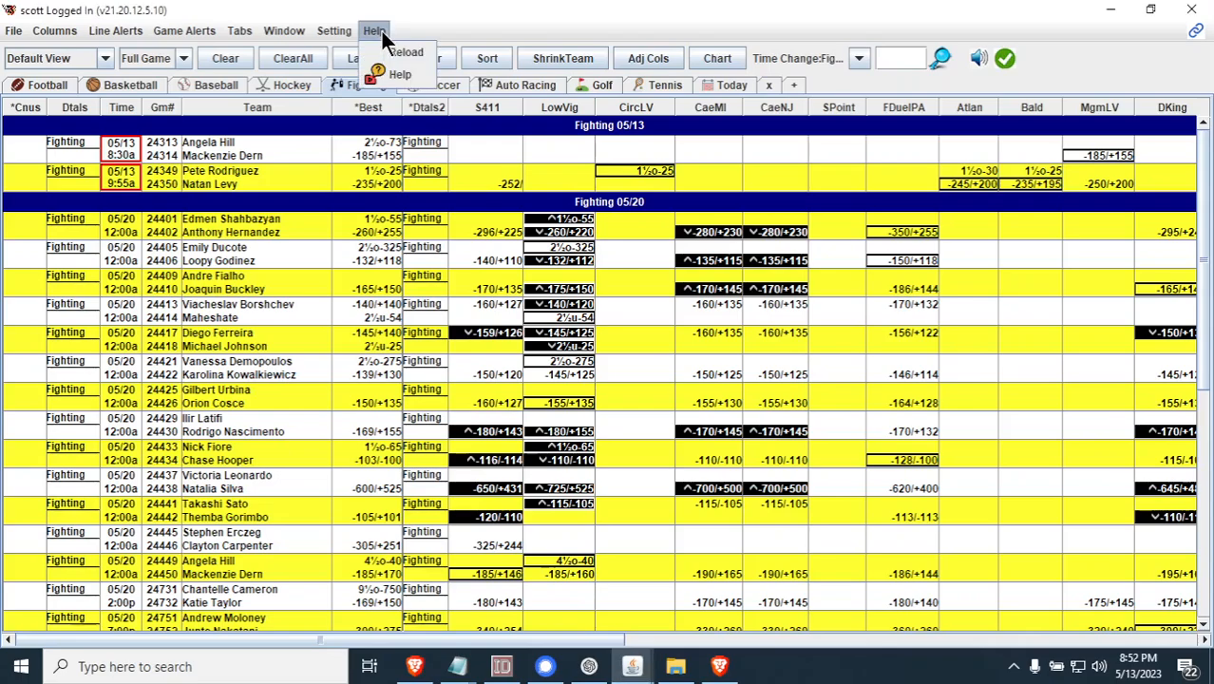
mouse_move(407, 52)
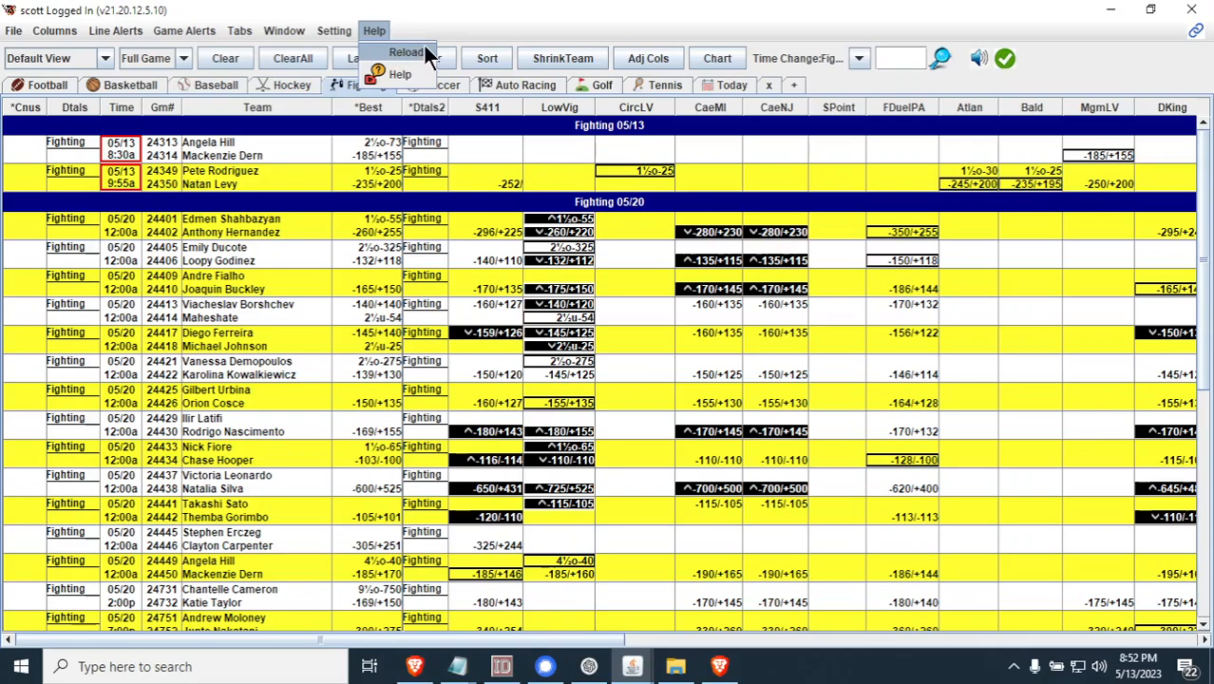
click(239, 30)
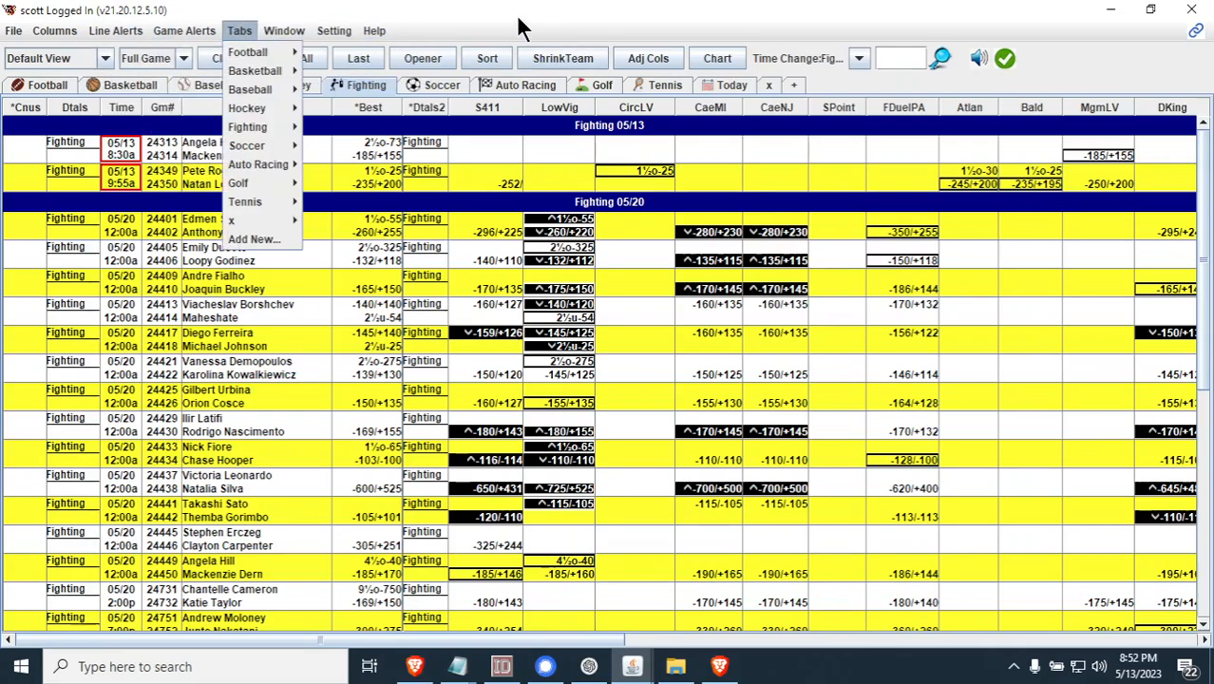
mouse_move(661, 293)
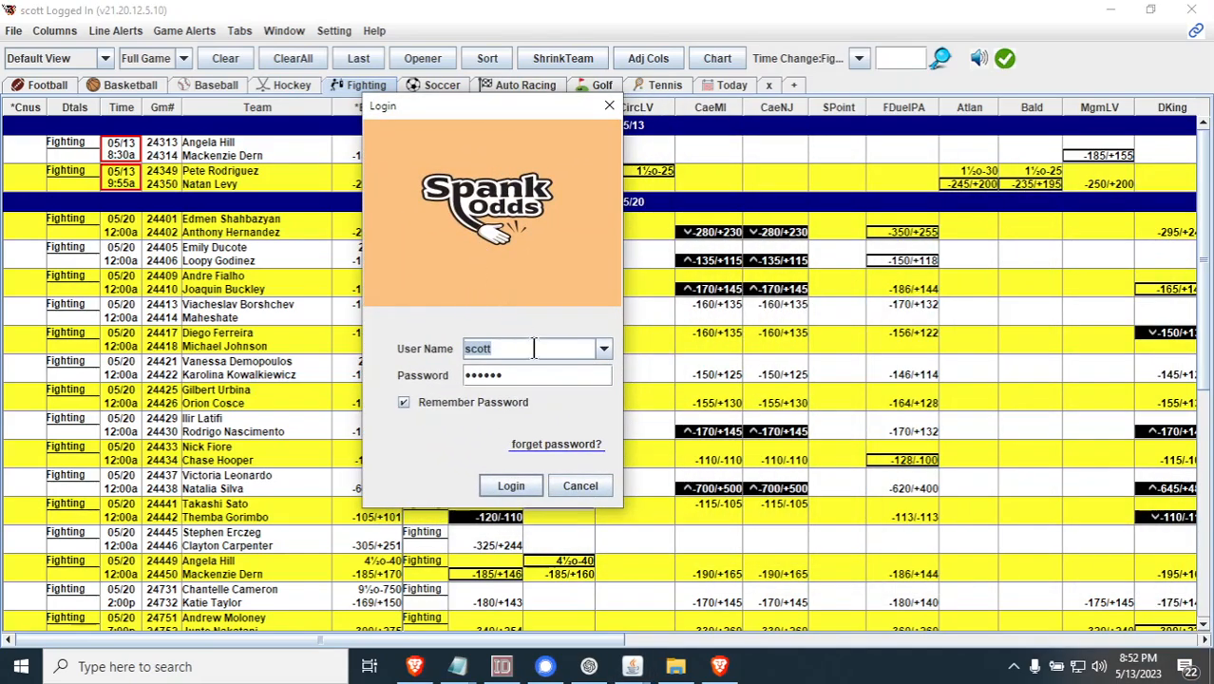
mouse_move(513, 304)
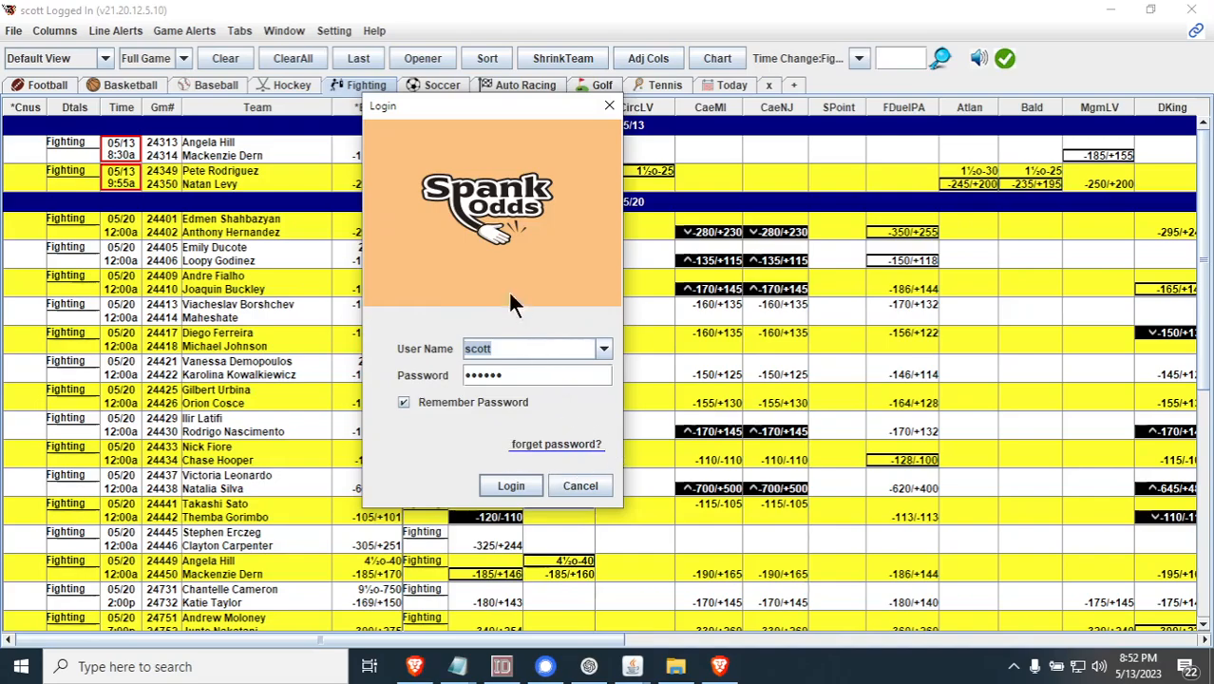
mouse_move(560, 463)
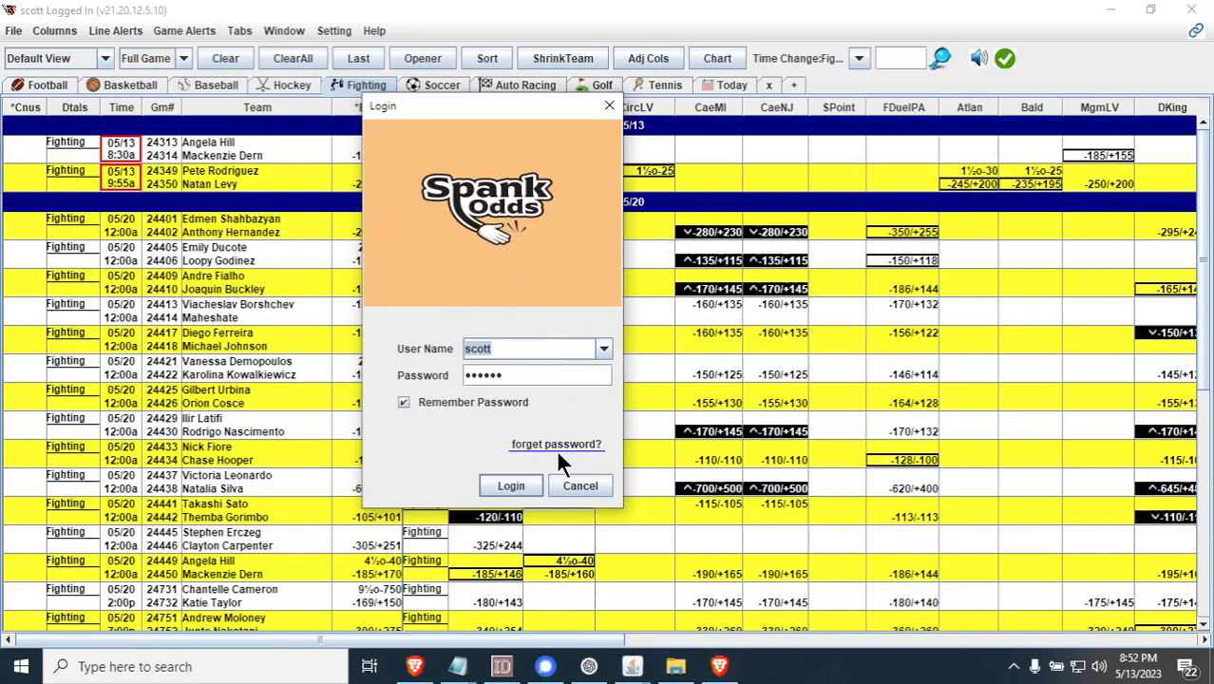
mouse_move(554, 446)
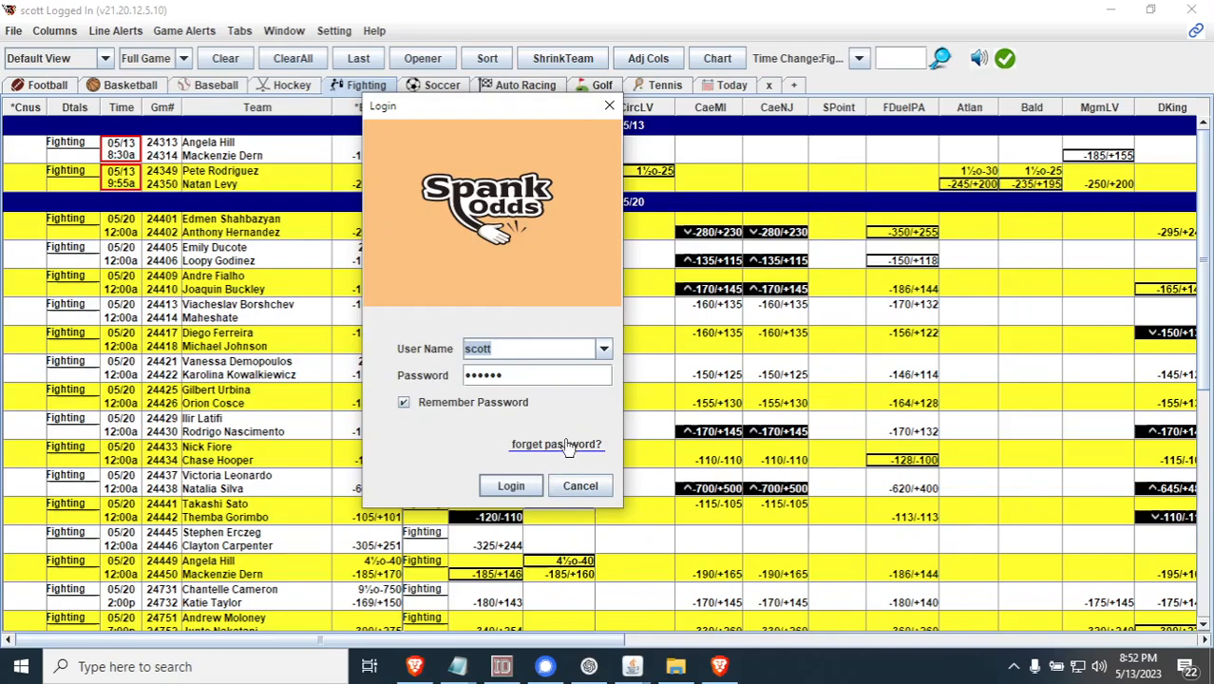
mouse_move(580, 465)
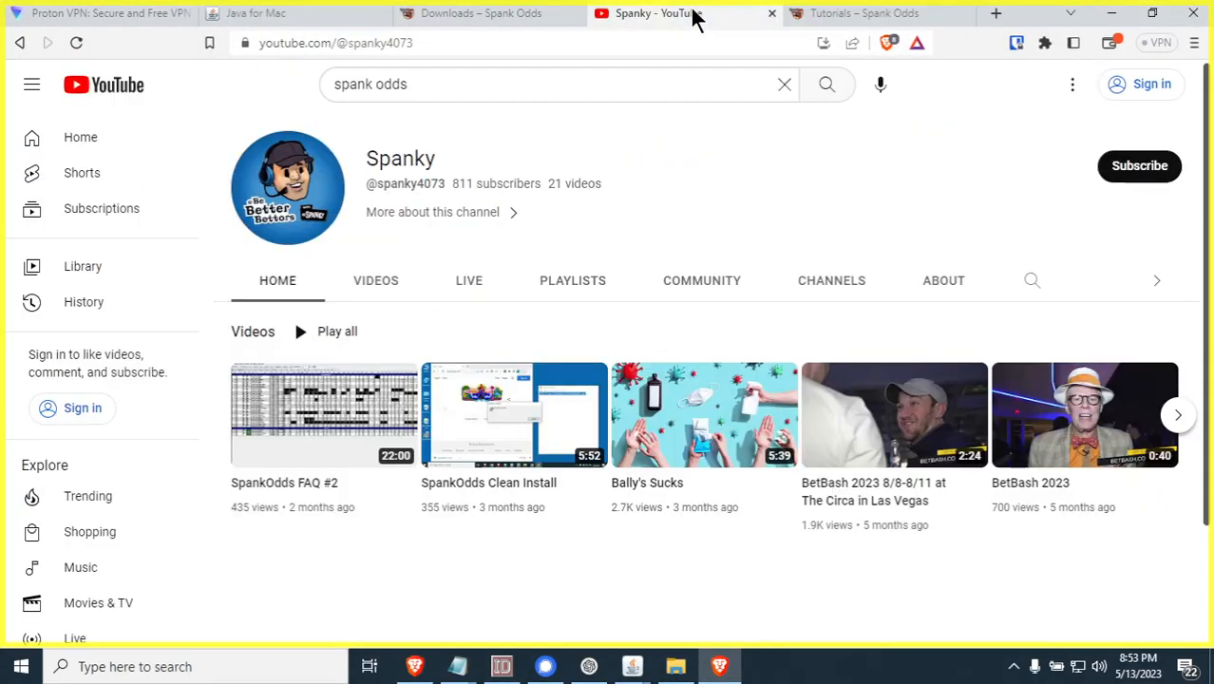
Return to the Downloads – Spank Odds tab showing the Windows and Mac links
click(483, 11)
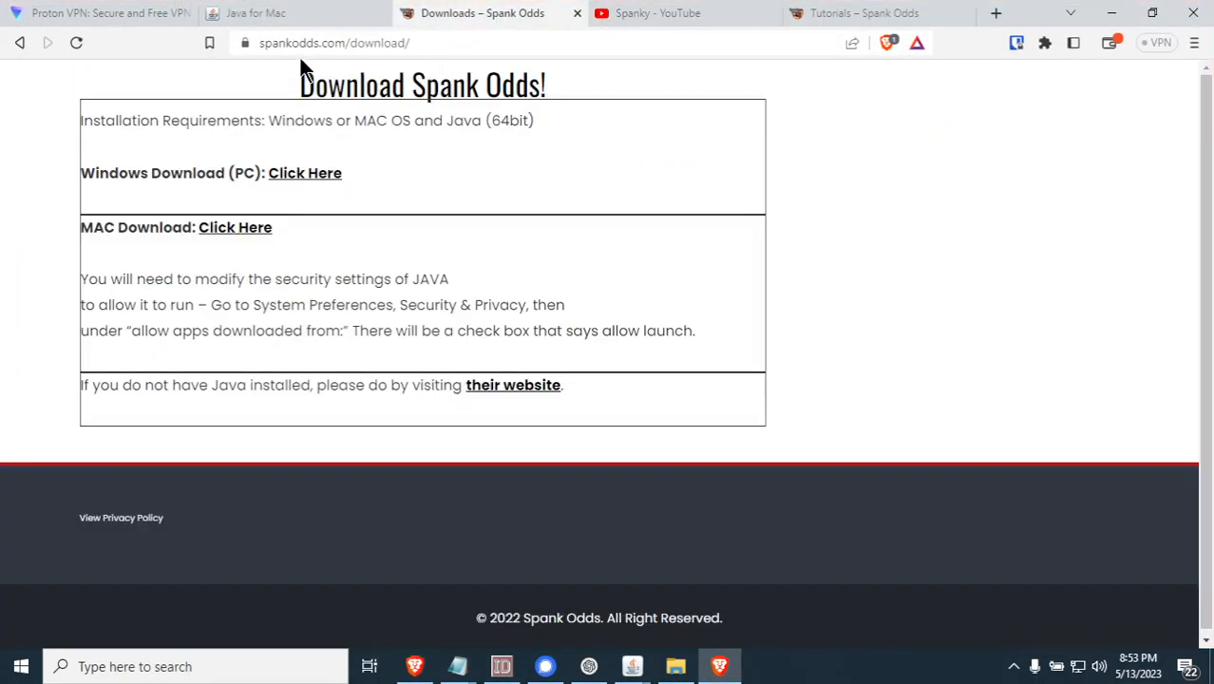
mouse_move(404, 75)
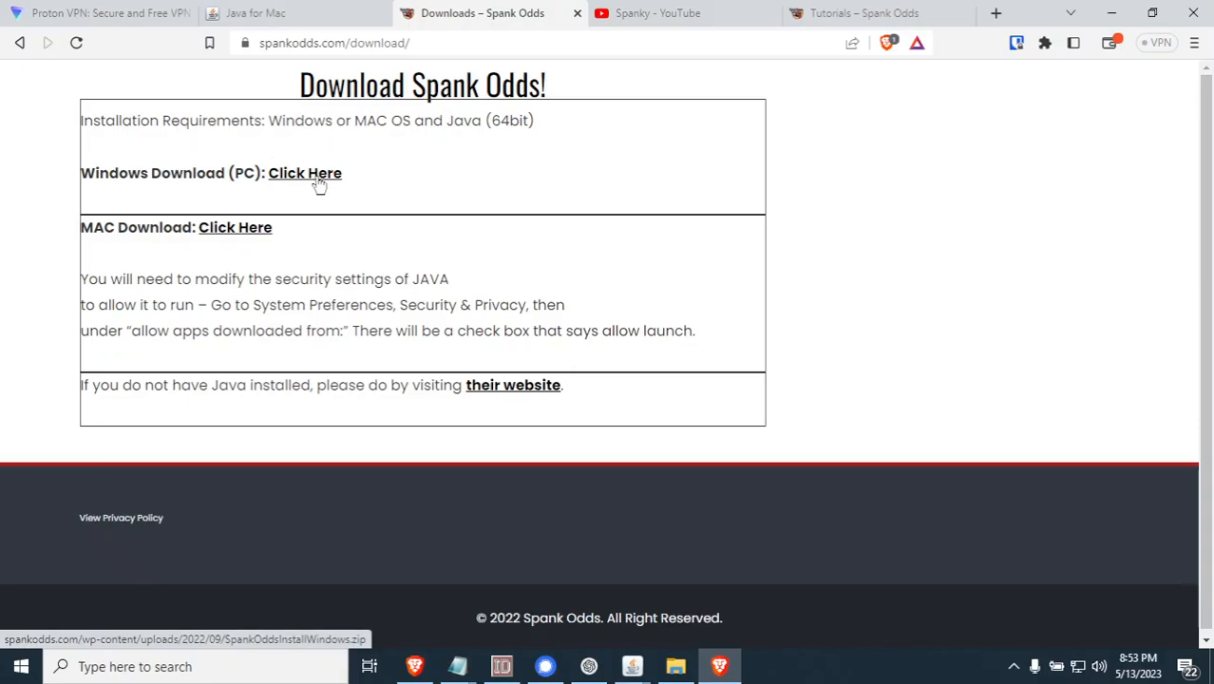
mouse_move(1161, 107)
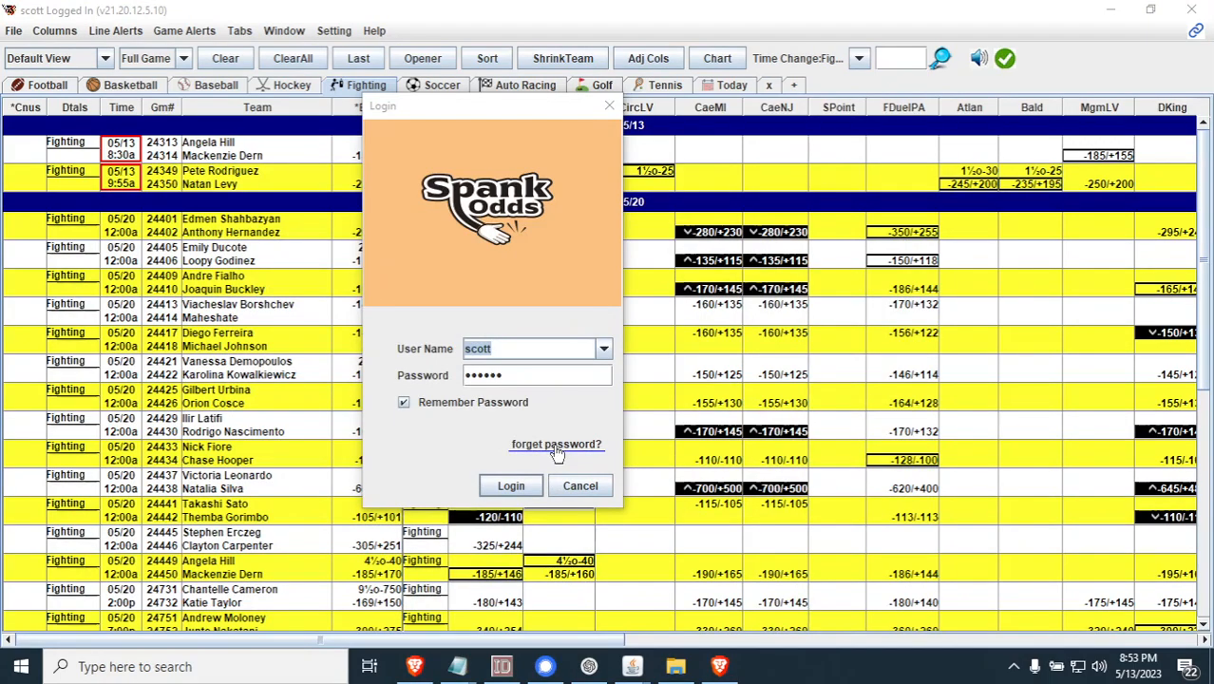
mouse_move(684, 447)
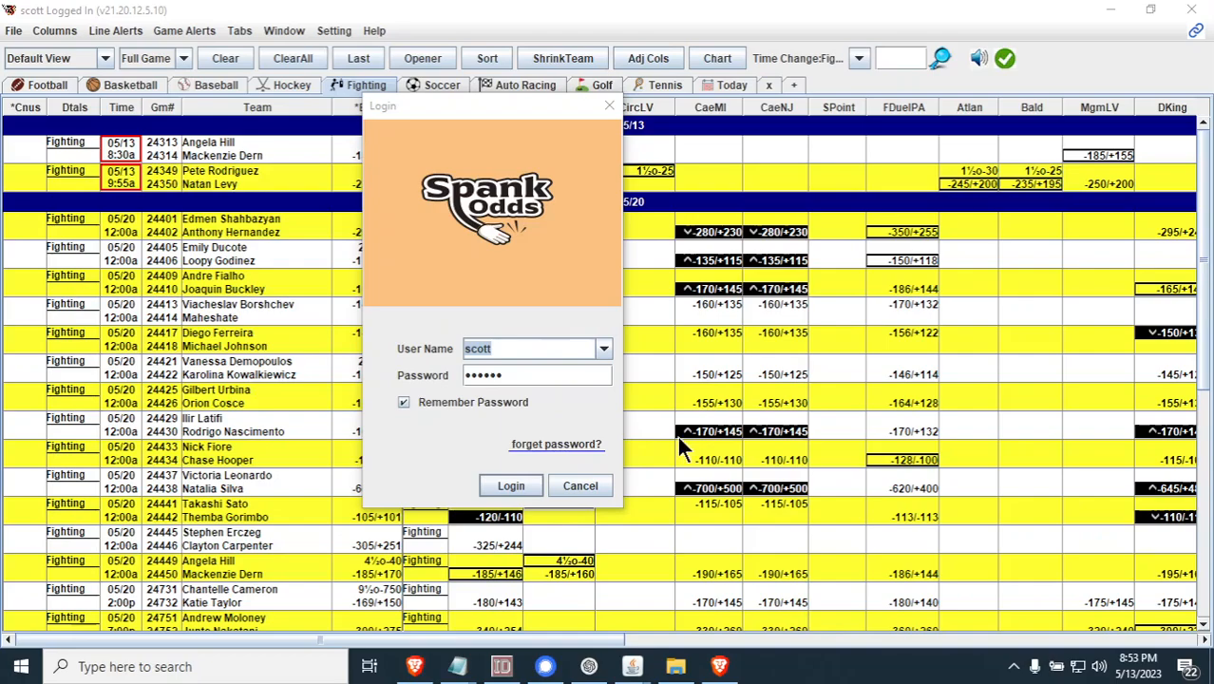
mouse_move(682, 446)
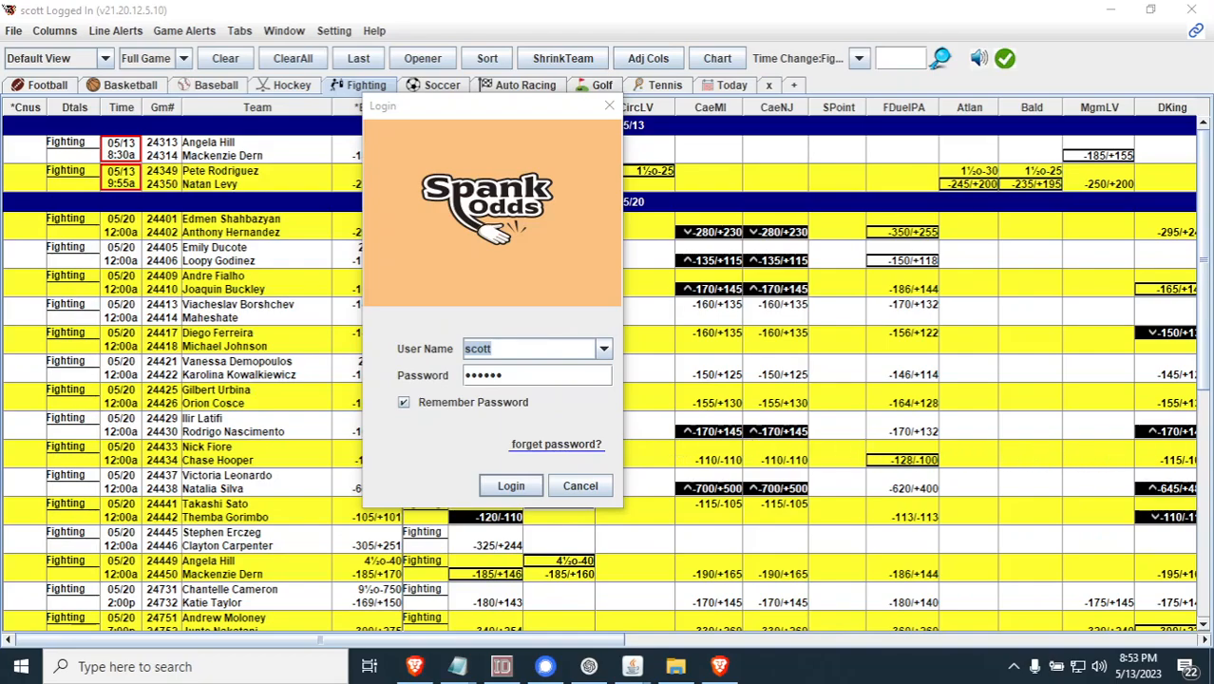
mouse_move(676, 244)
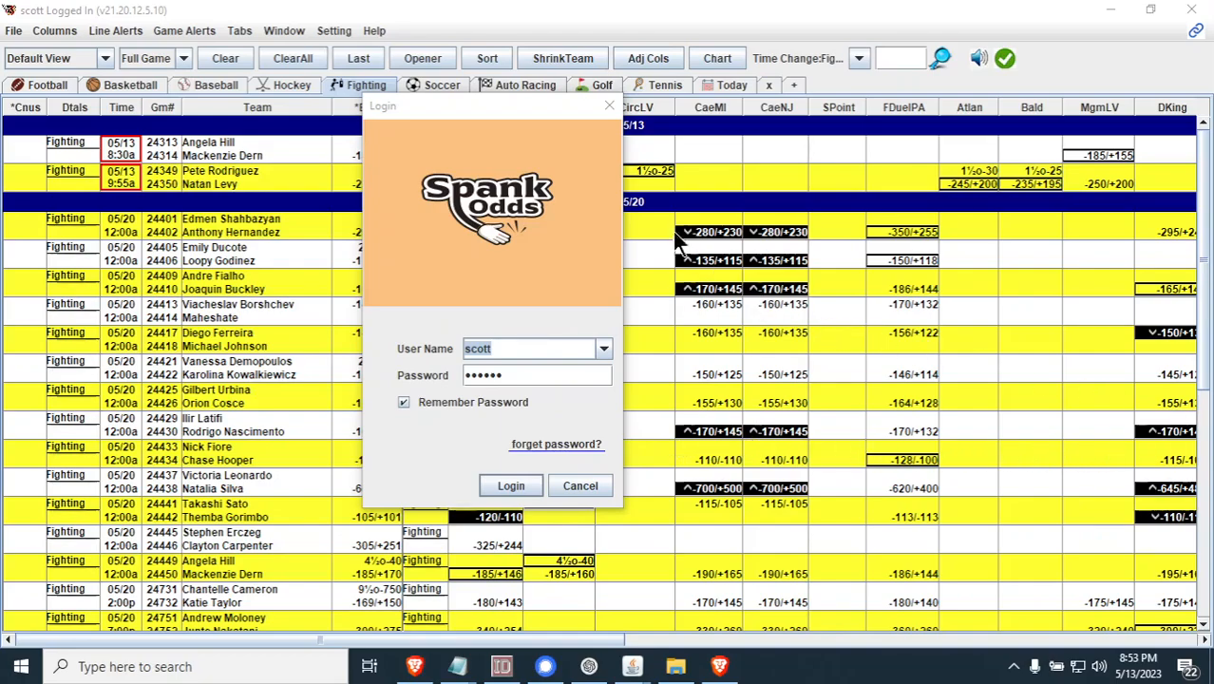
Cancel the Login dialog to return to the Fighting odds board
click(510, 487)
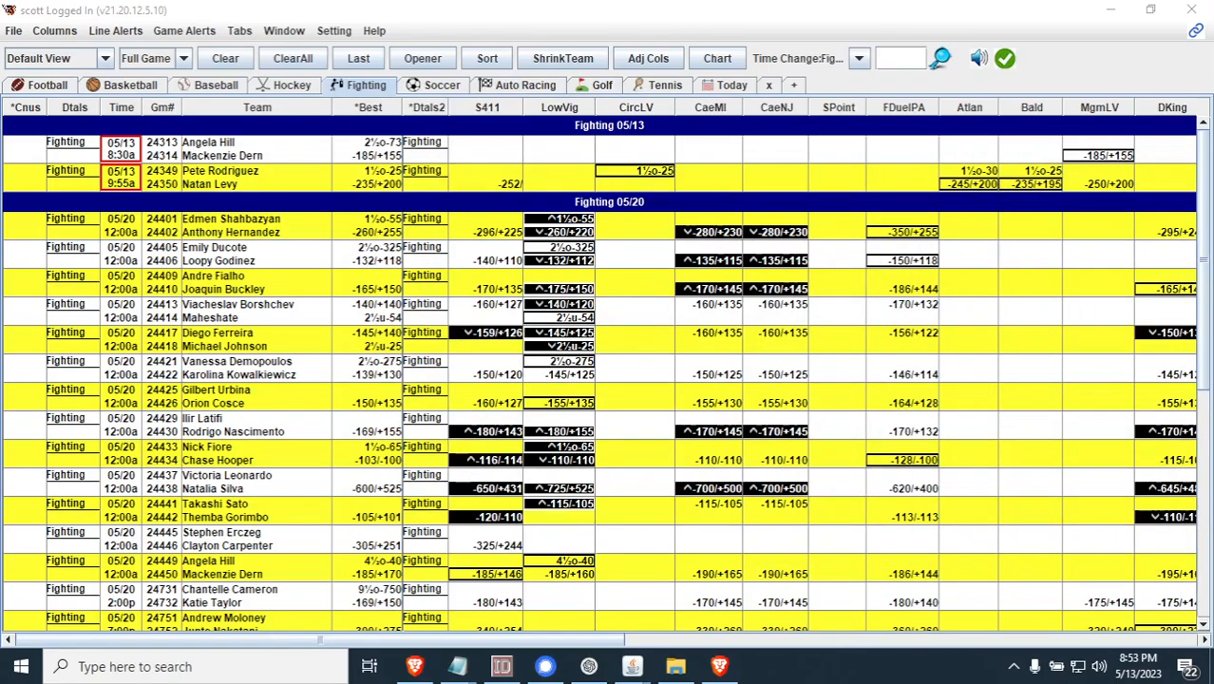
mouse_move(912, 446)
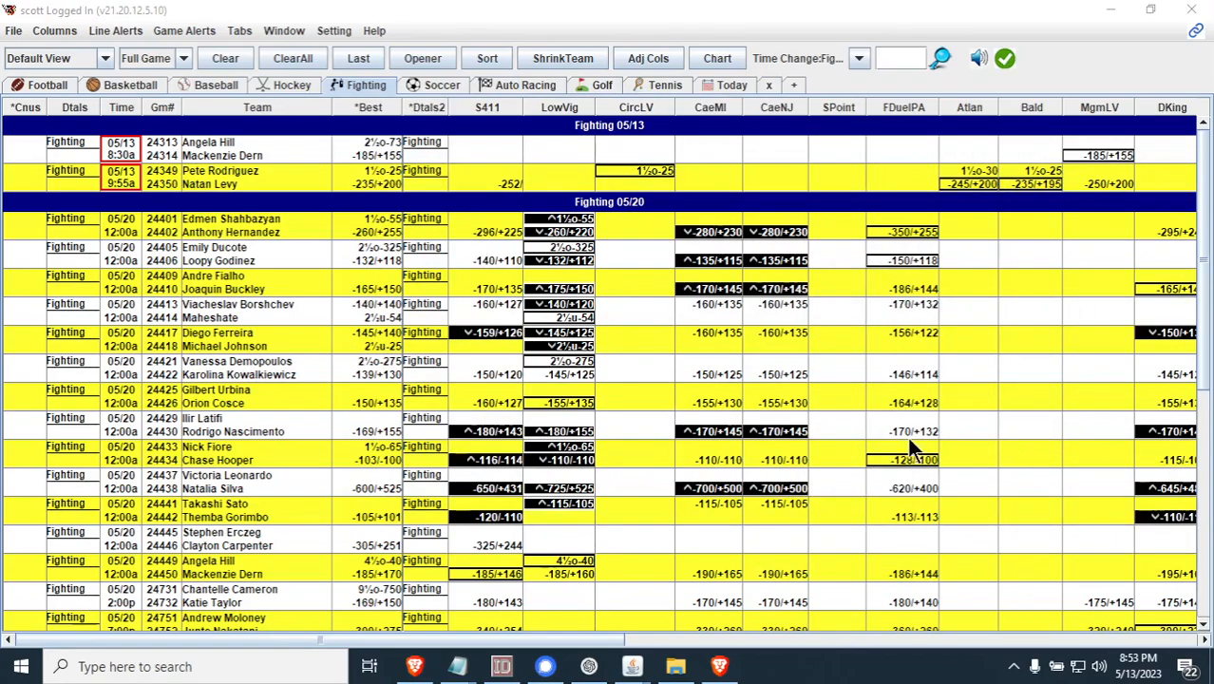
mouse_move(494, 238)
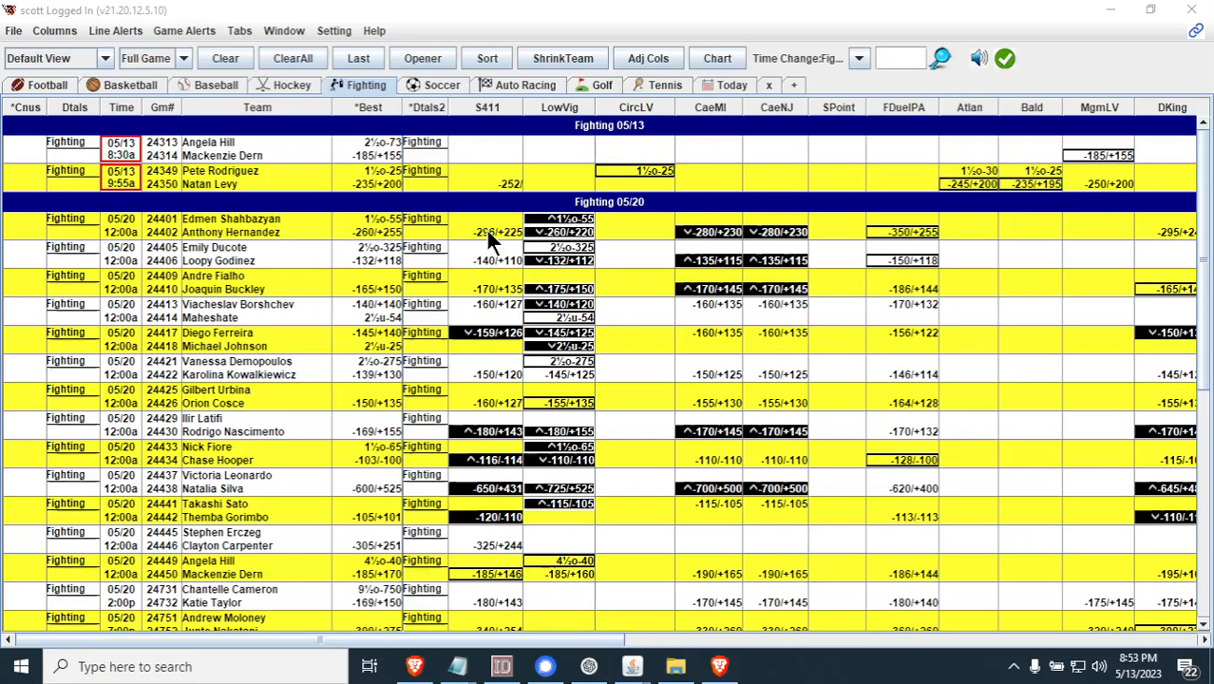
Change the grid from Default View to the Just ML moneyline-only view
click(57, 57)
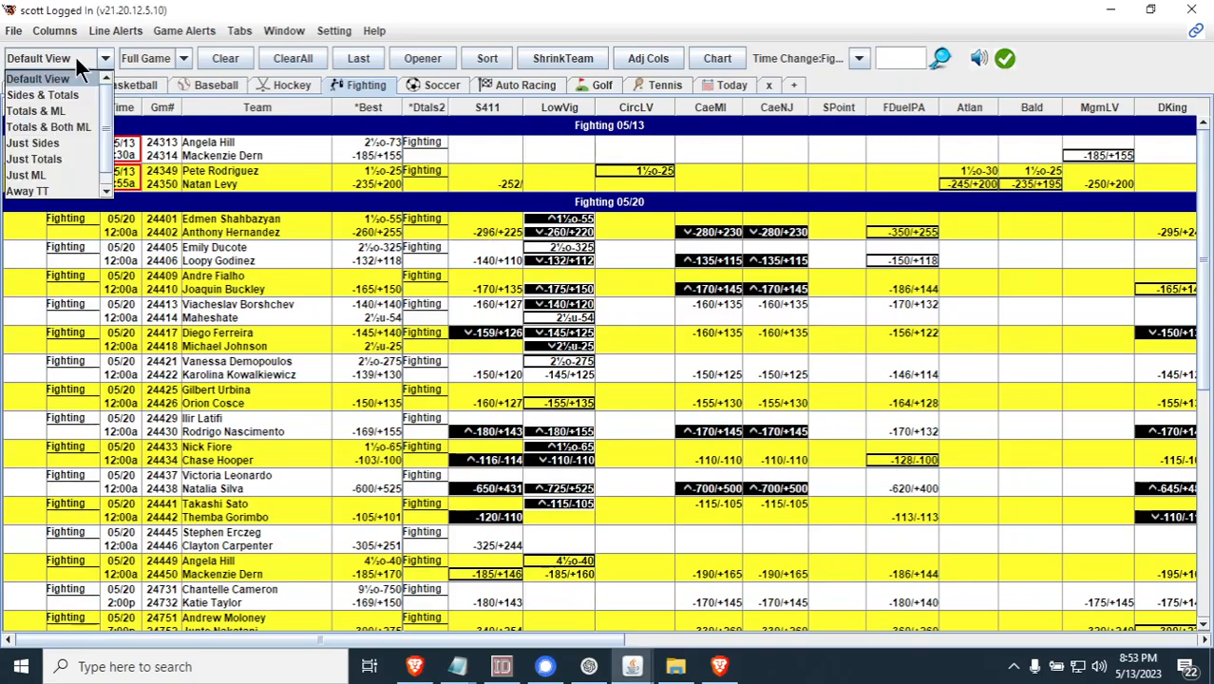
click(30, 171)
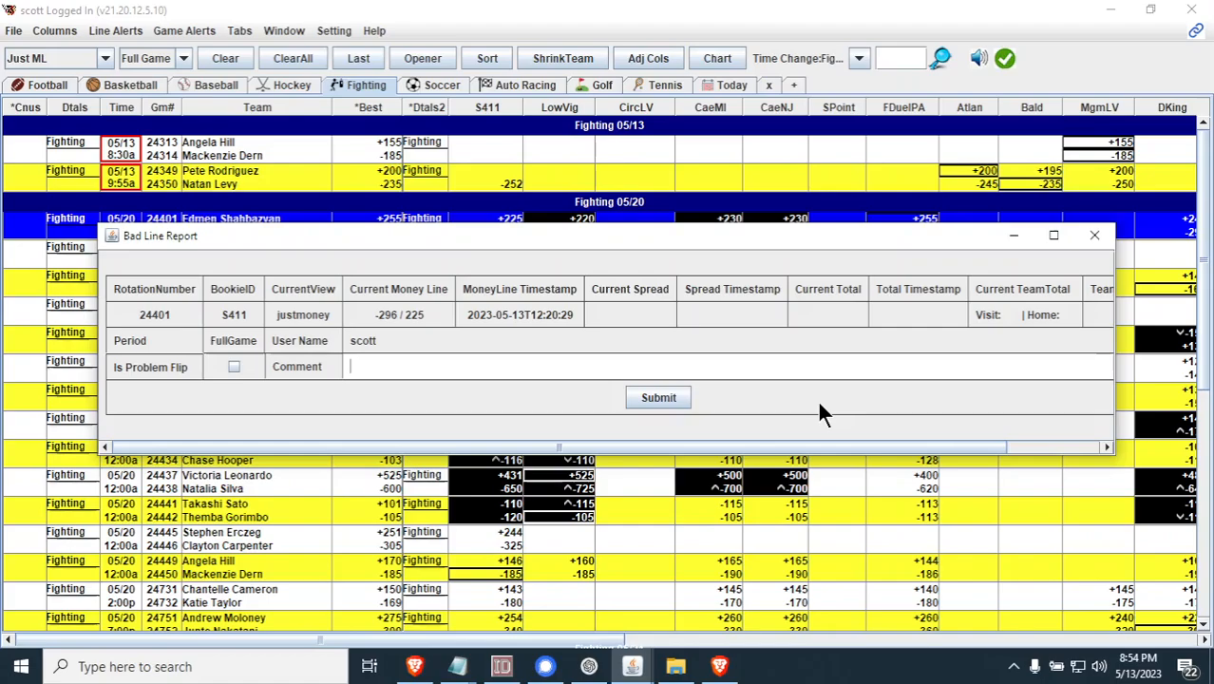
mouse_move(1090, 307)
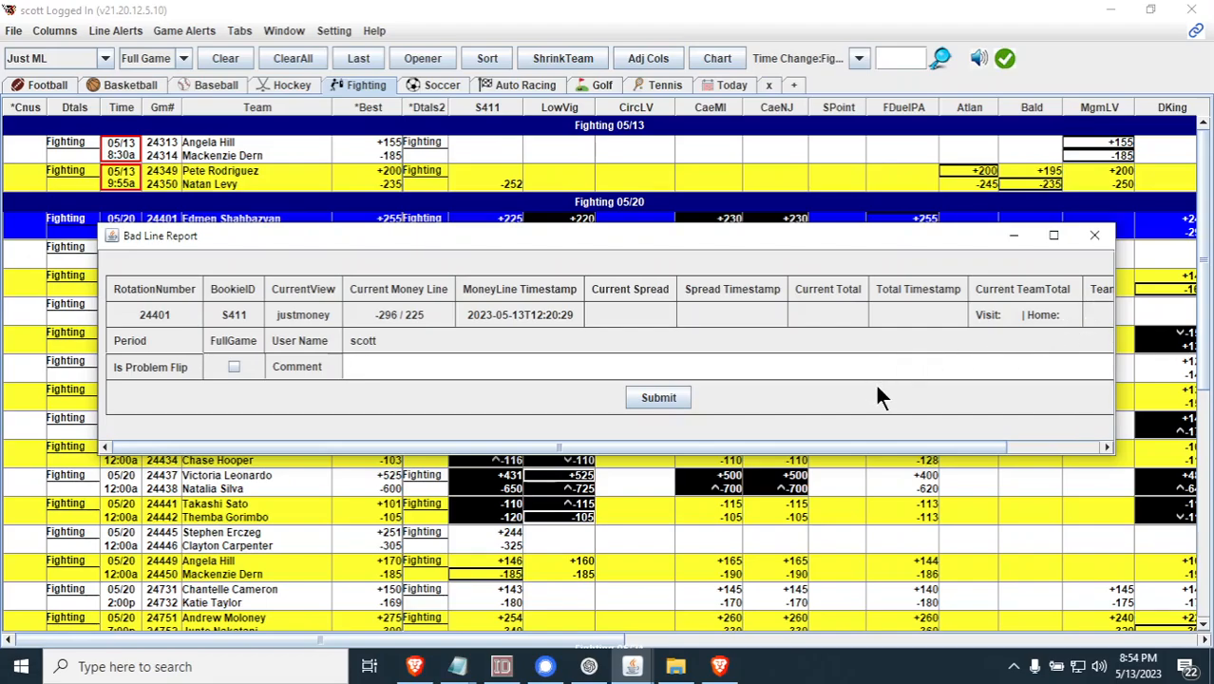
mouse_move(885, 393)
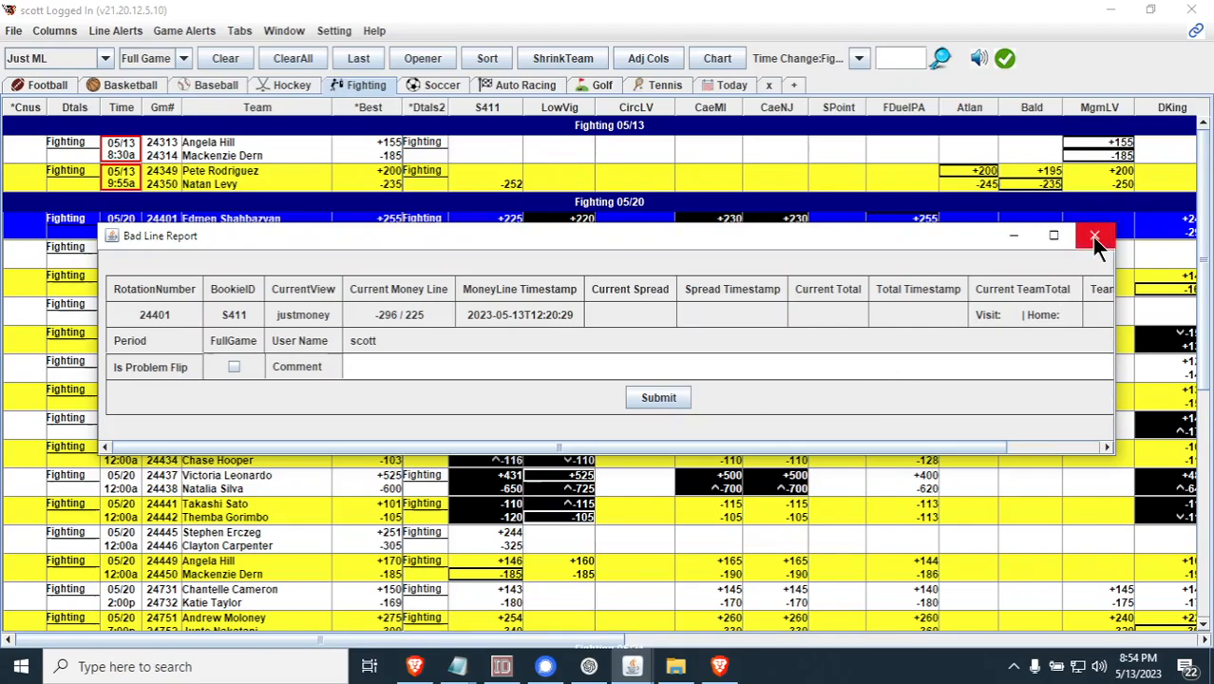
mouse_move(1094, 236)
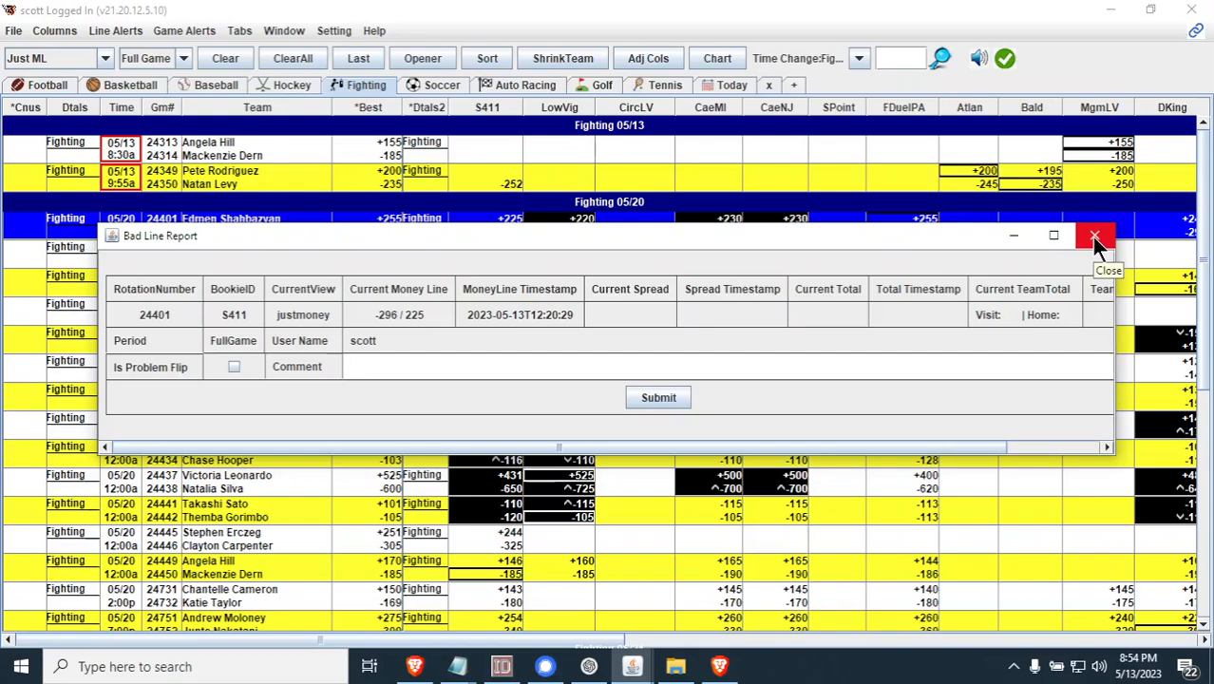
Close the Bad Line Report for fight 24401 with the red X, unsubmitted
click(1095, 236)
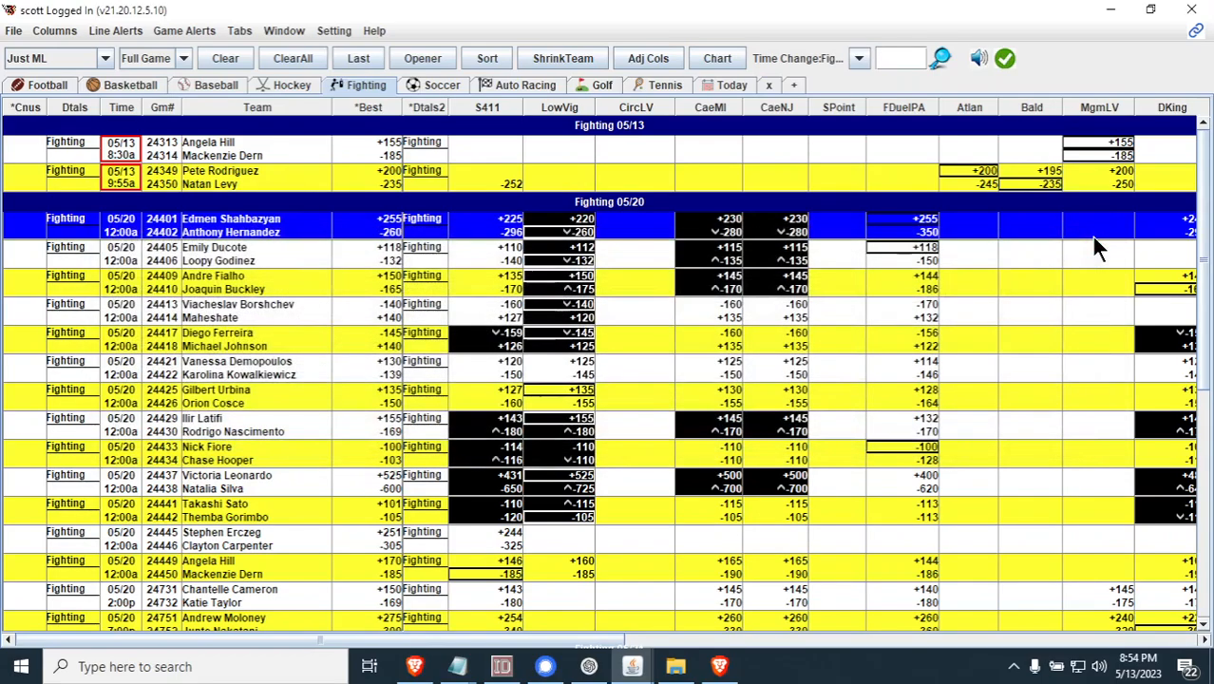